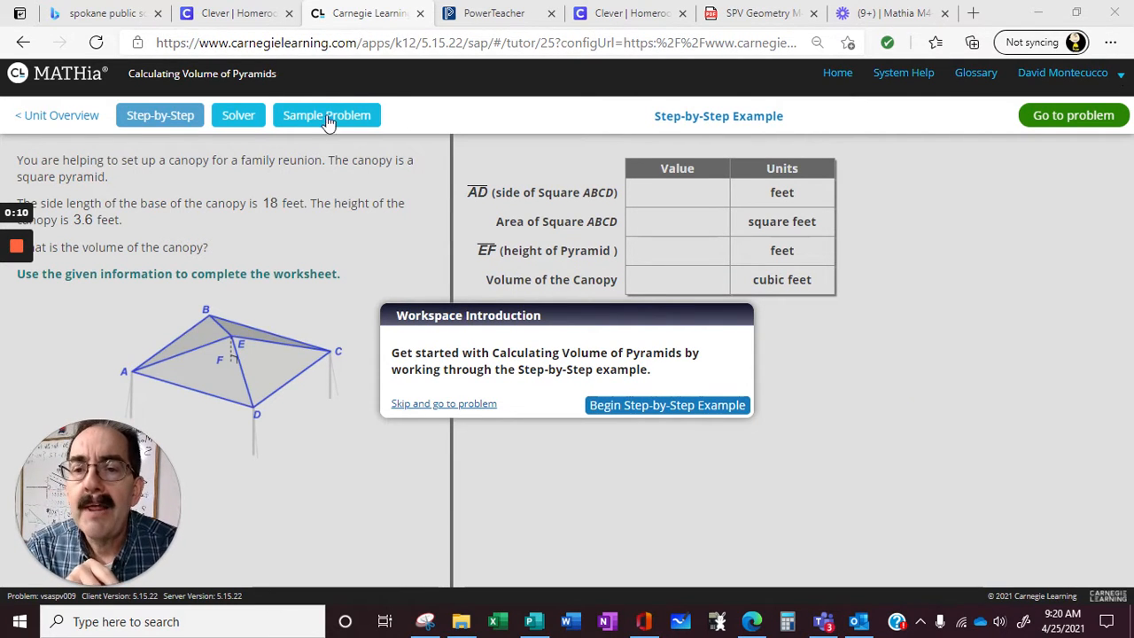
{"action": "mouse_move", "coordinate": [235, 137]}
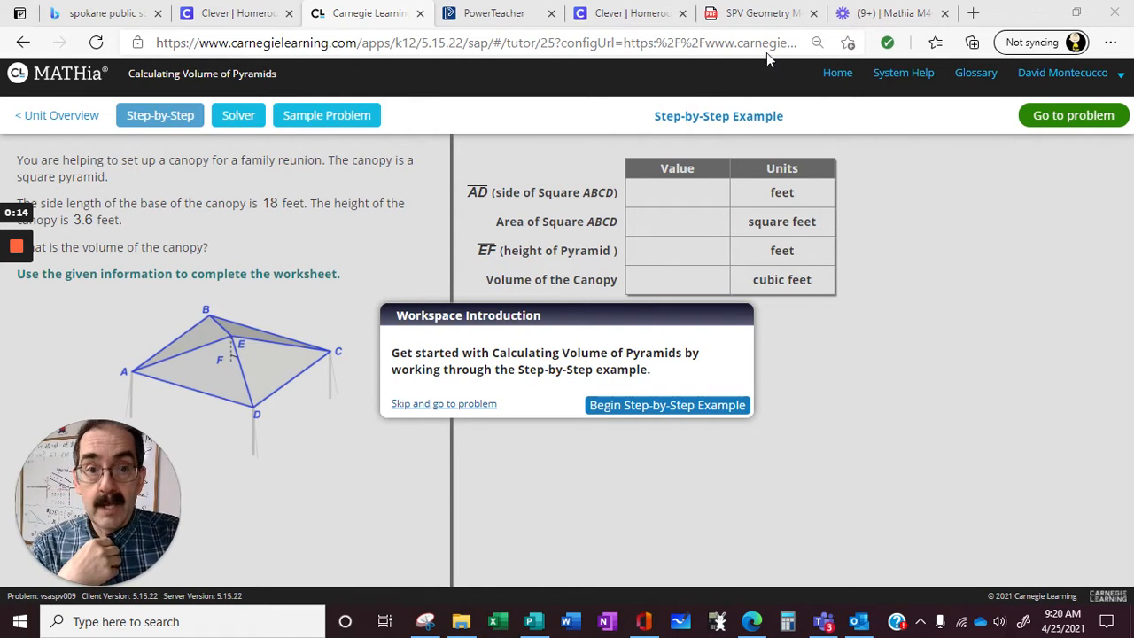
Zoom in on Publisher's Volume Formulas page, then minimize and restore the browser.
{"action": "left_click", "coordinate": [757, 13]}
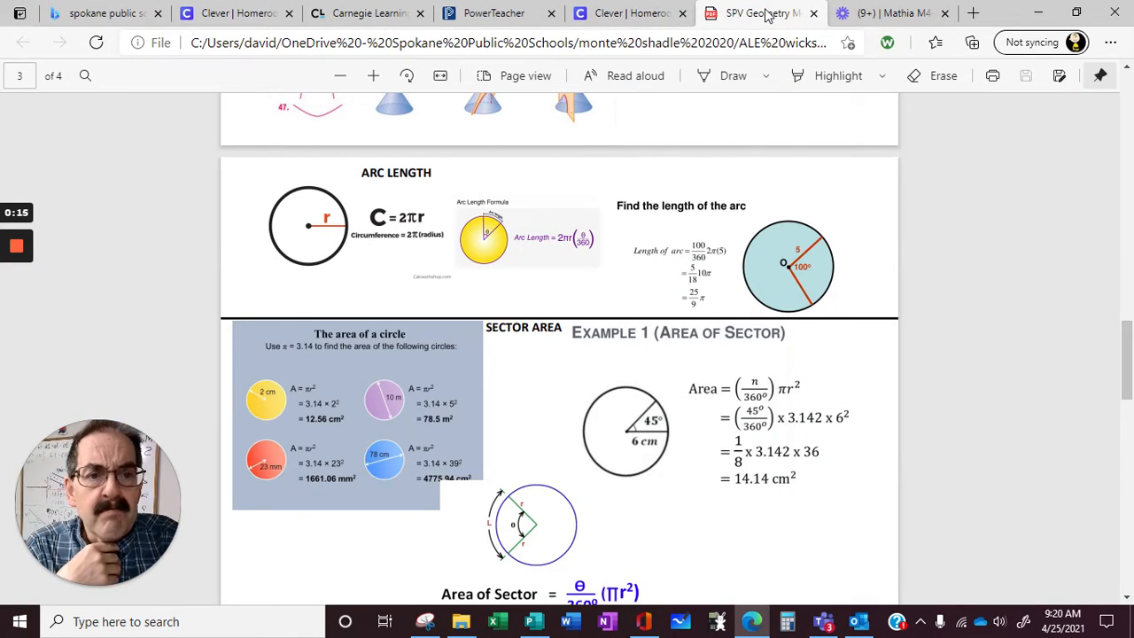
{"action": "left_click", "coordinate": [533, 621]}
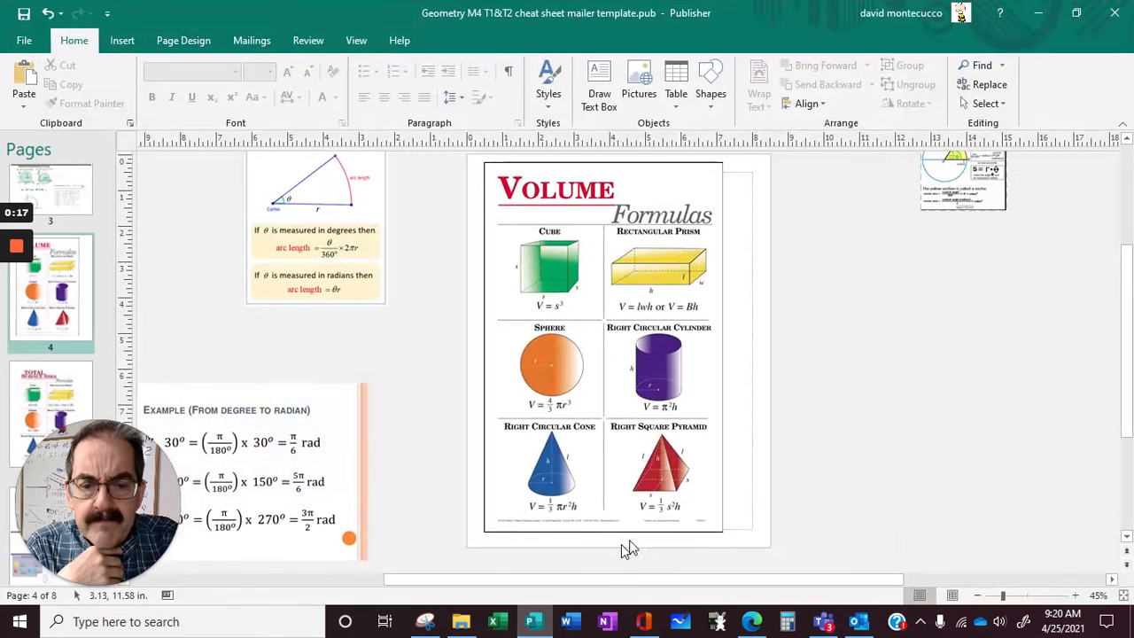
{"action": "left_click", "coordinate": [1079, 595]}
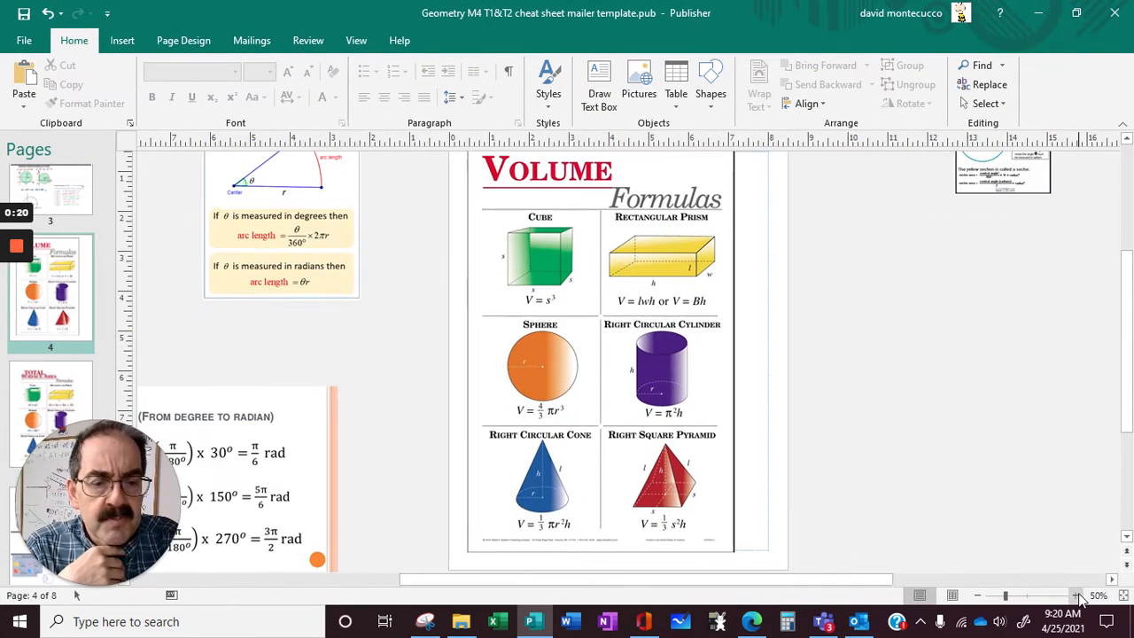
{"action": "left_click", "coordinate": [1080, 595]}
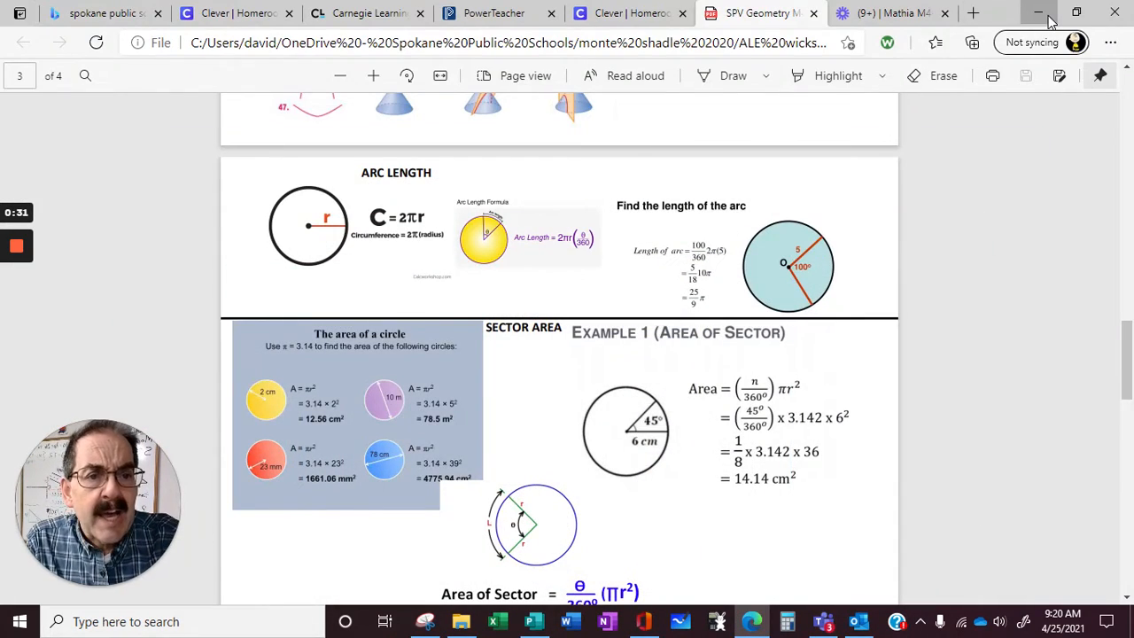
{"action": "left_click", "coordinate": [1040, 12]}
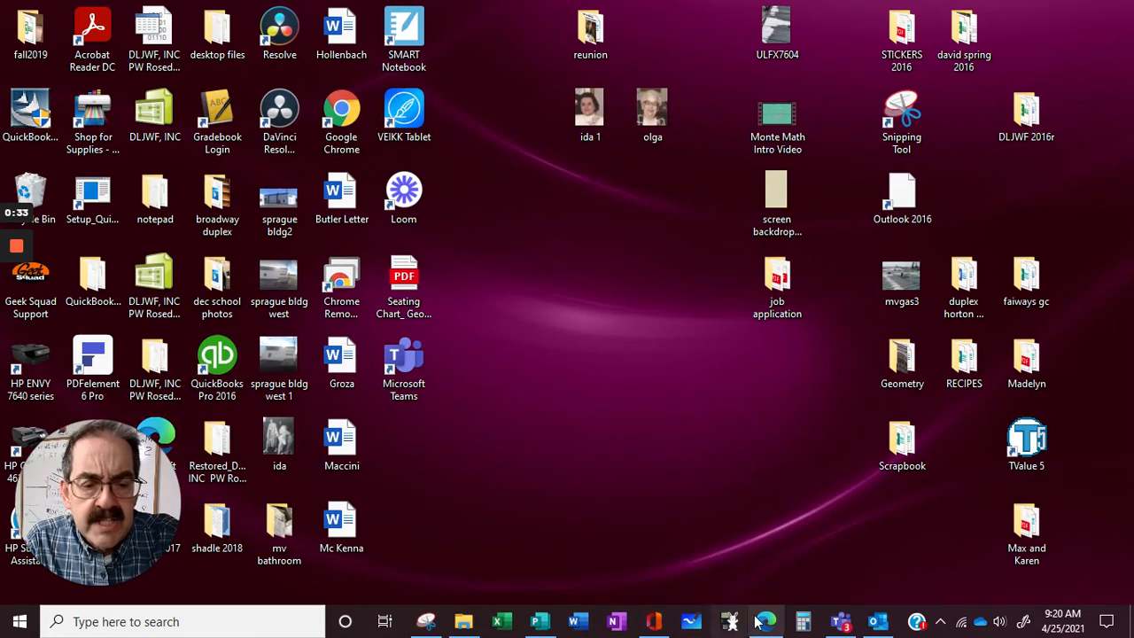
{"action": "left_click", "coordinate": [764, 621]}
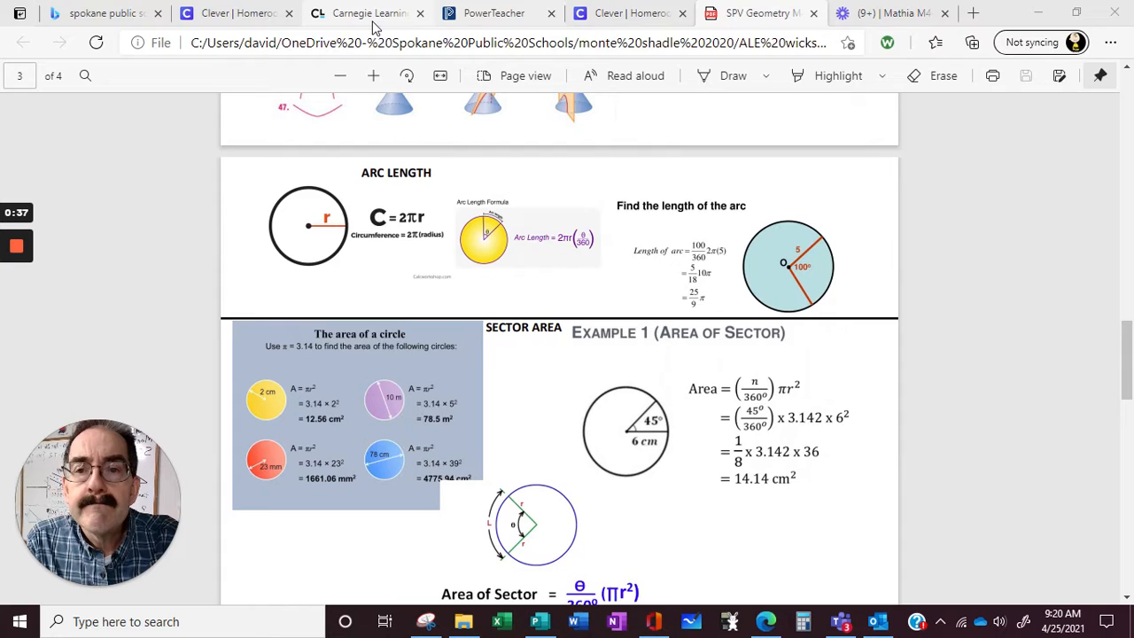
Start the canopy step-by-step example and enter side 18, area 324, height 3.6.
{"action": "left_click", "coordinate": [368, 13]}
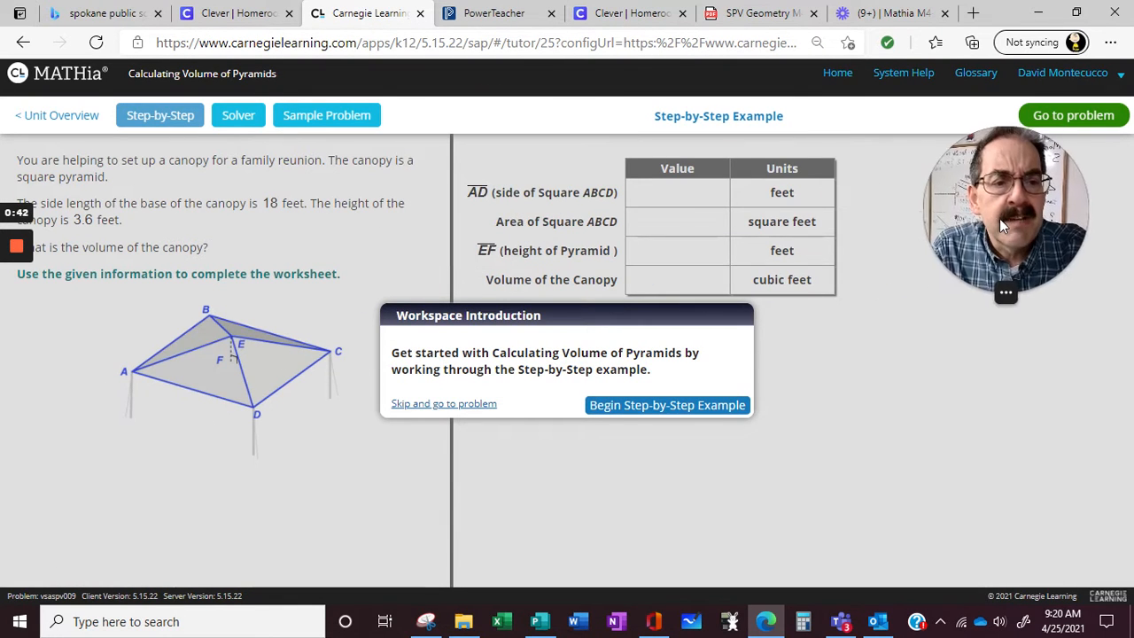
{"action": "mouse_move", "coordinate": [543, 201]}
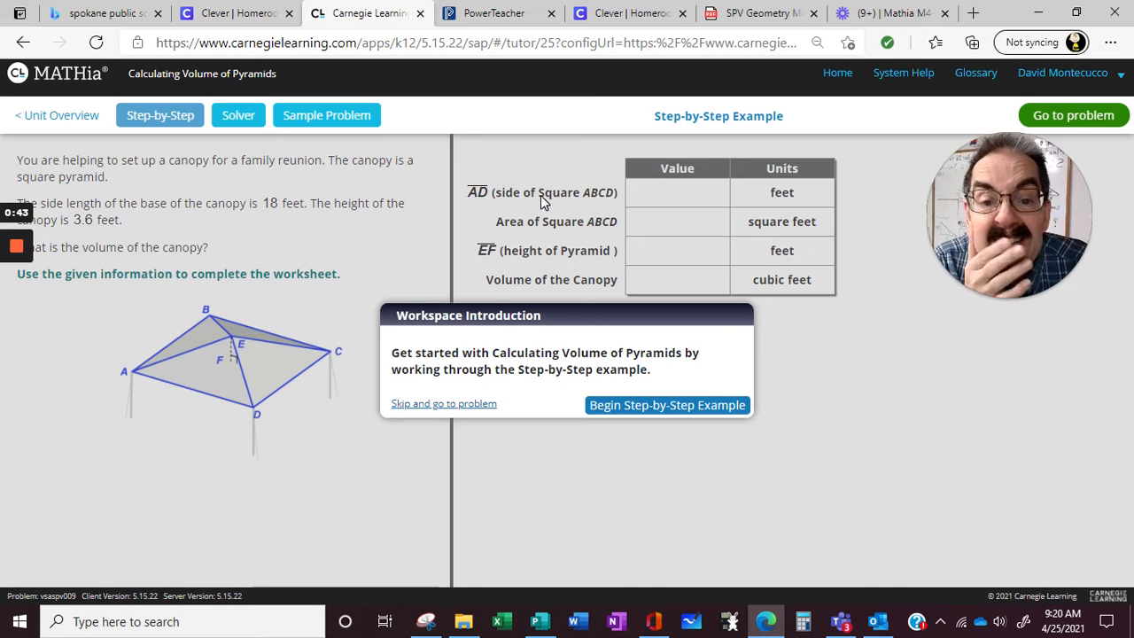
{"action": "mouse_move", "coordinate": [157, 213]}
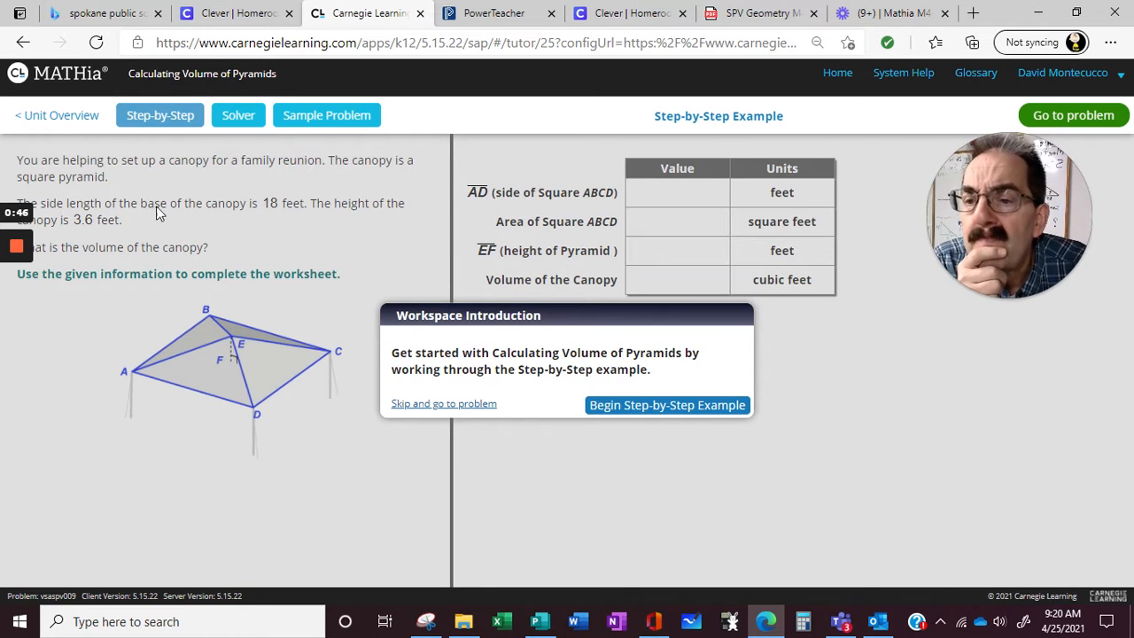
{"action": "left_click", "coordinate": [666, 404]}
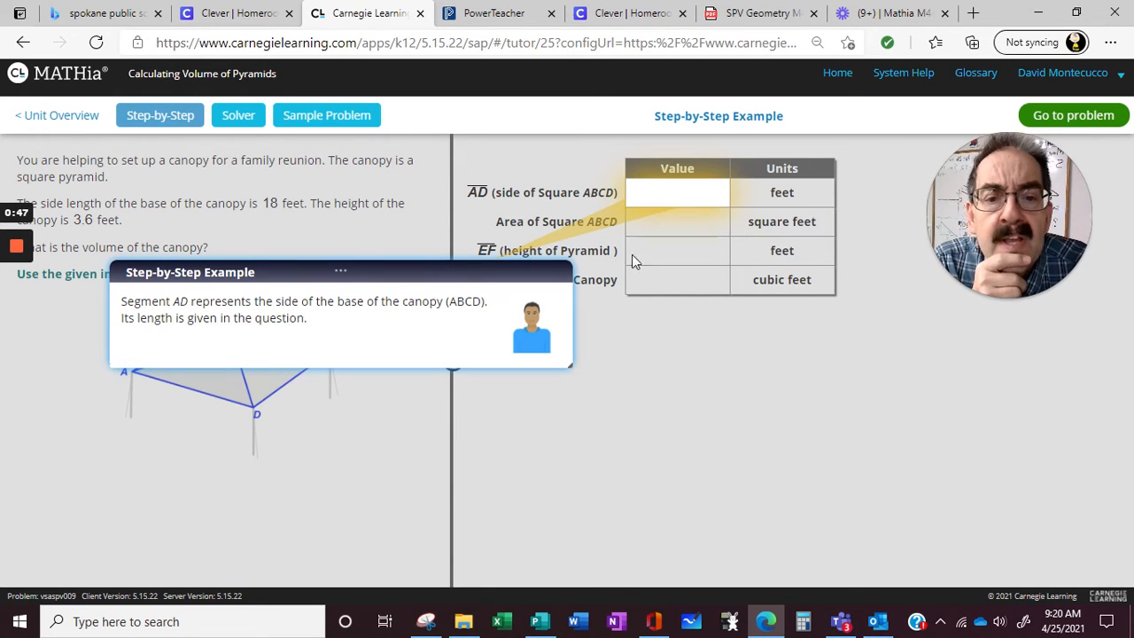
{"action": "mouse_move", "coordinate": [343, 315]}
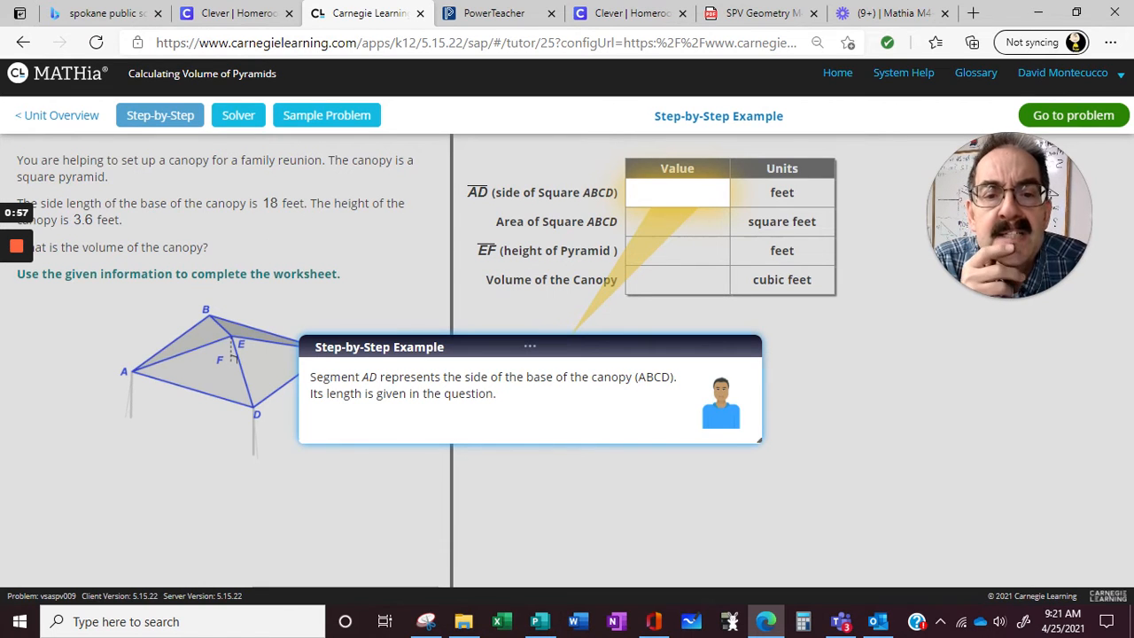
{"action": "type", "text": "18"}
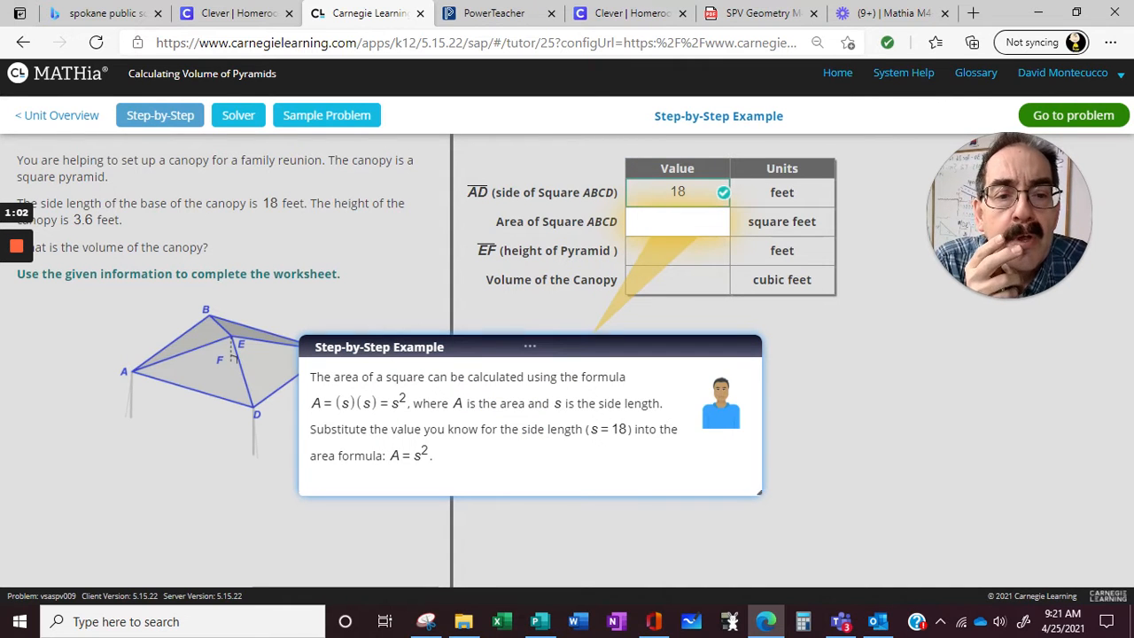
{"action": "type", "text": "18 ·"}
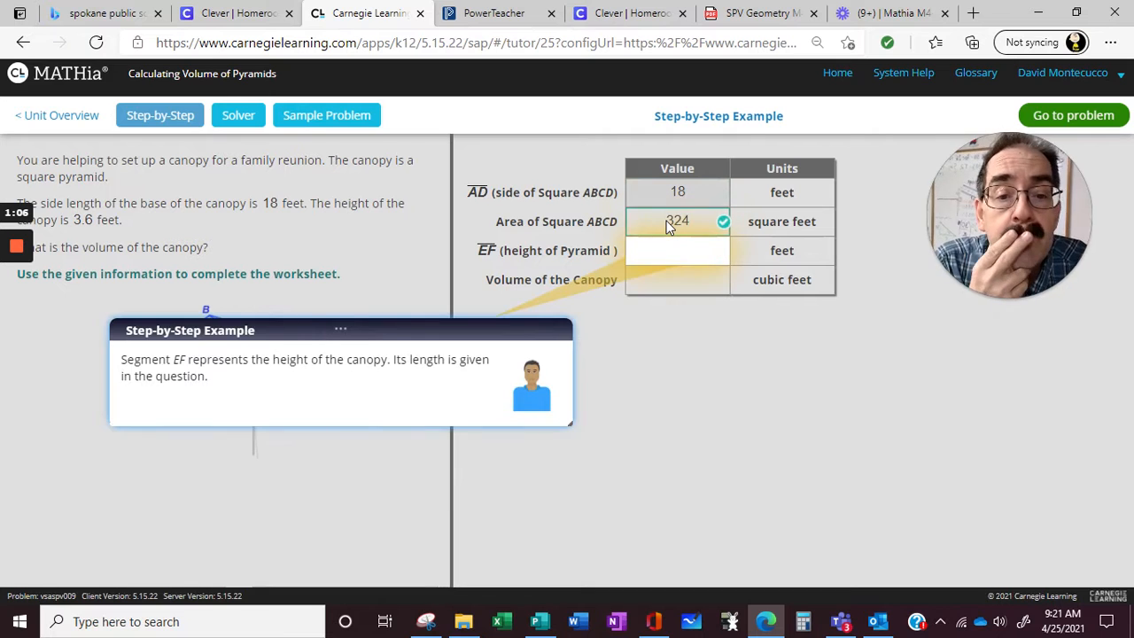
{"action": "left_click", "coordinate": [676, 250]}
{"action": "type", "text": "3.6"}
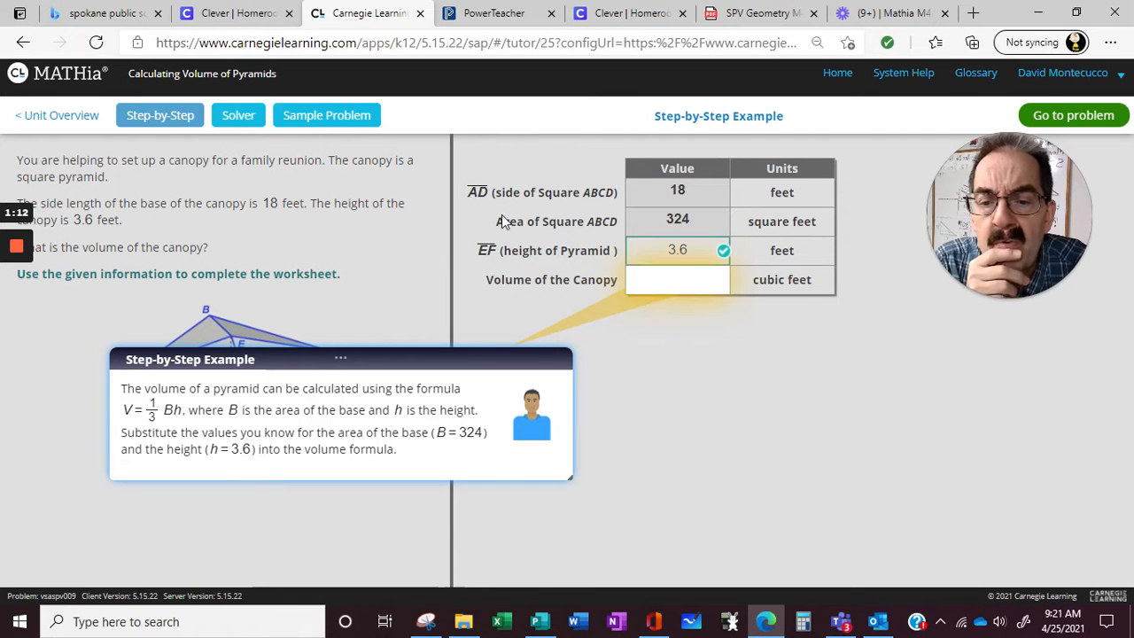
{"action": "mouse_move", "coordinate": [469, 445]}
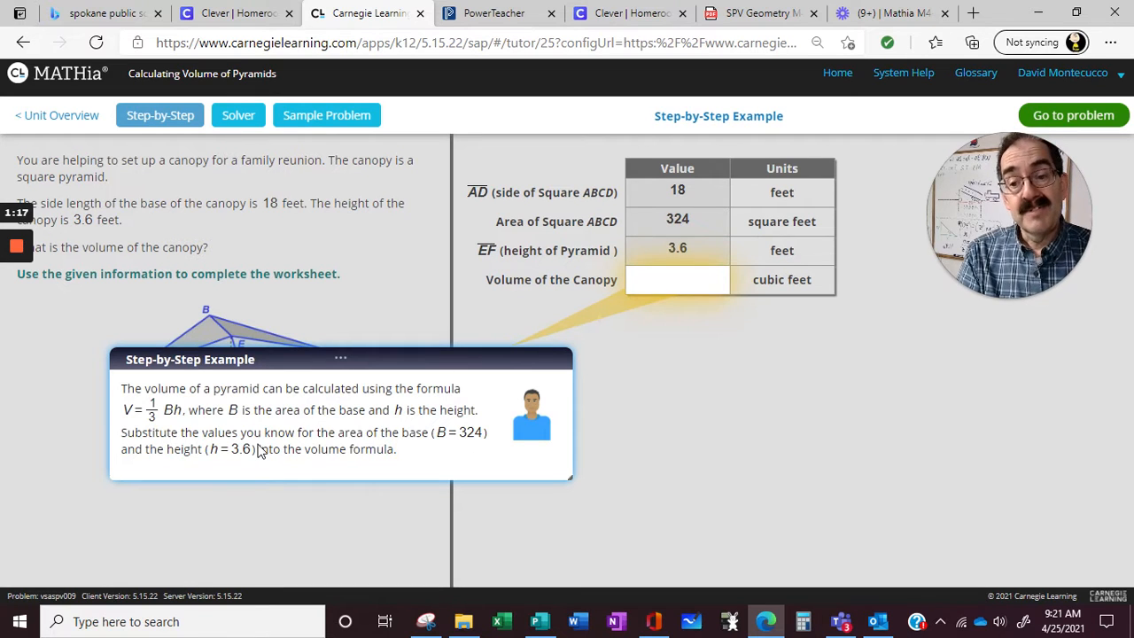
{"action": "mouse_move", "coordinate": [168, 418]}
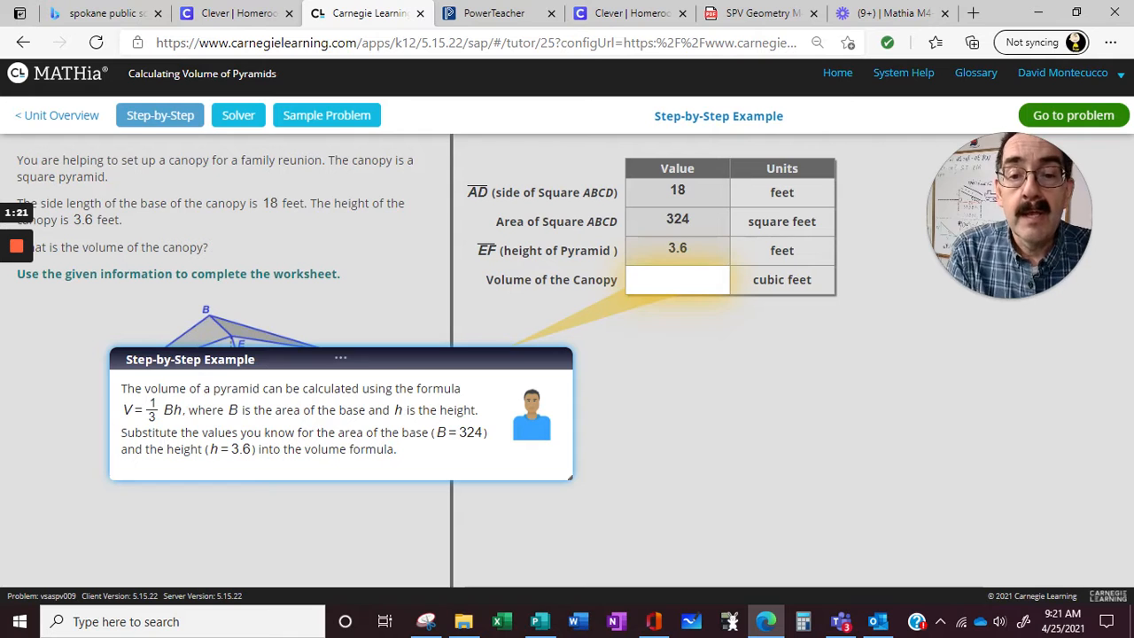
{"action": "mouse_move", "coordinate": [238, 115]}
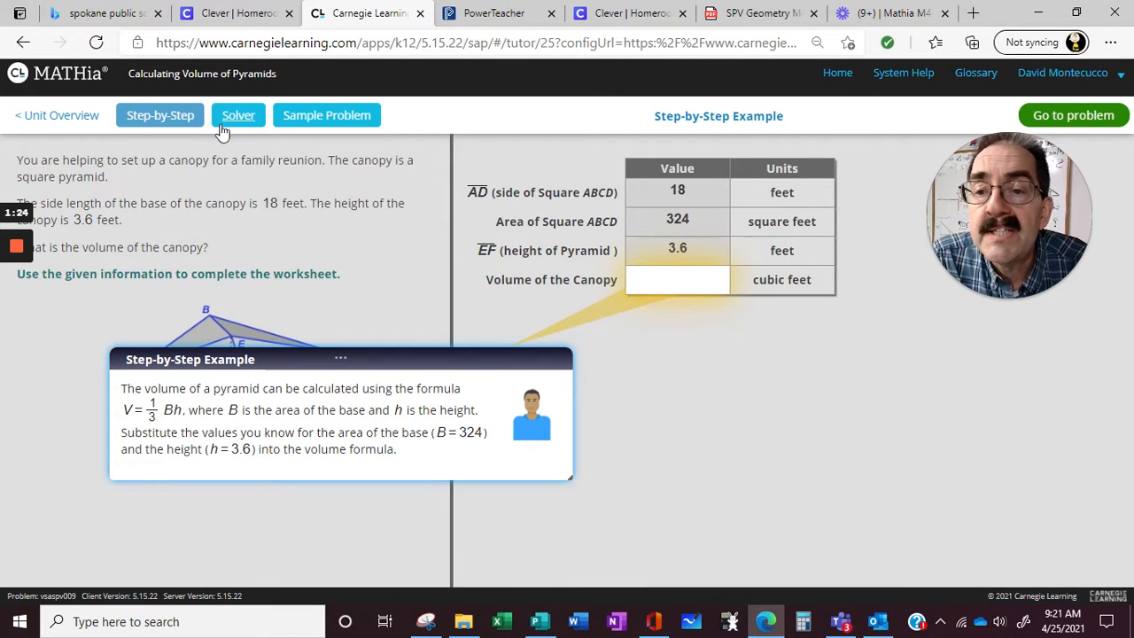
Open the Solver and bring up its math symbol keypad.
{"action": "left_click", "coordinate": [237, 115]}
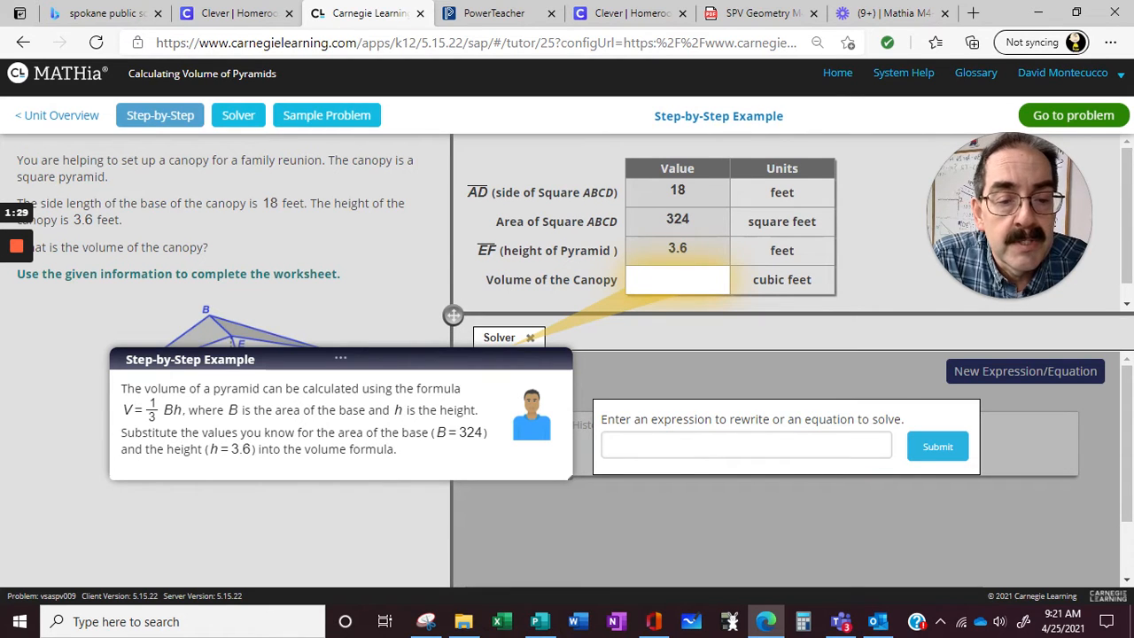
{"action": "left_click", "coordinate": [747, 446]}
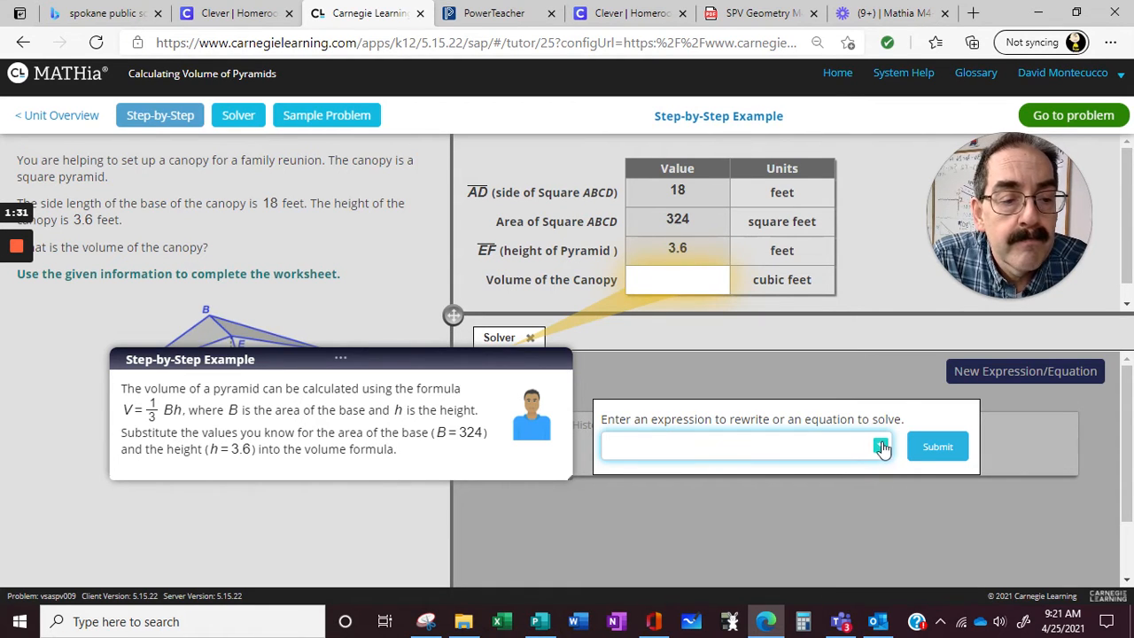
{"action": "left_click", "coordinate": [882, 445]}
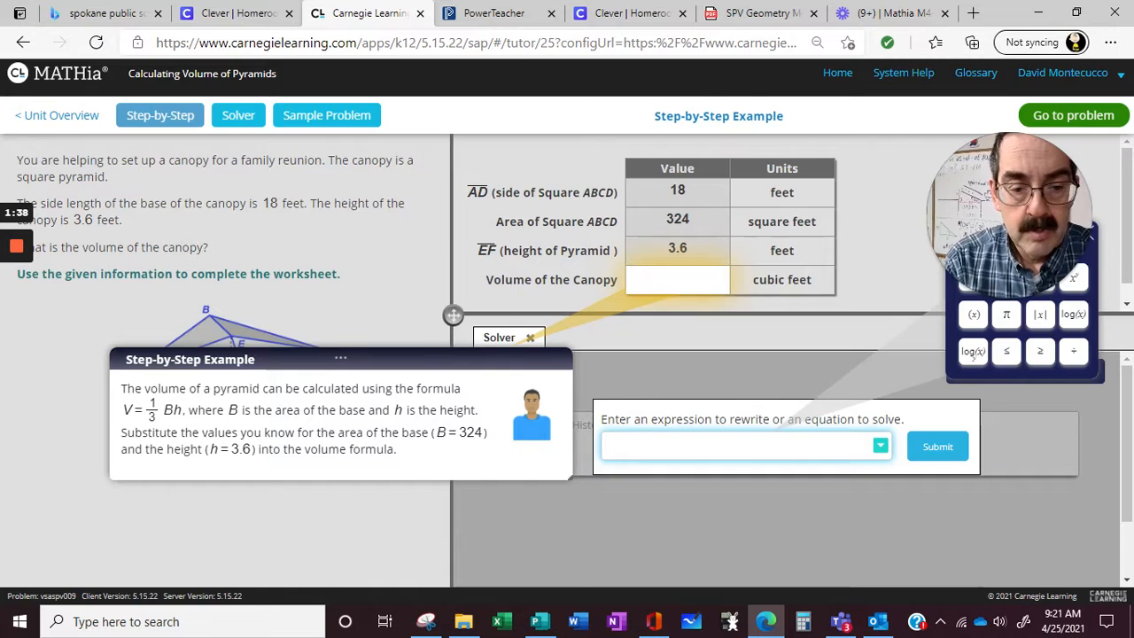
{"action": "left_click", "coordinate": [881, 12]}
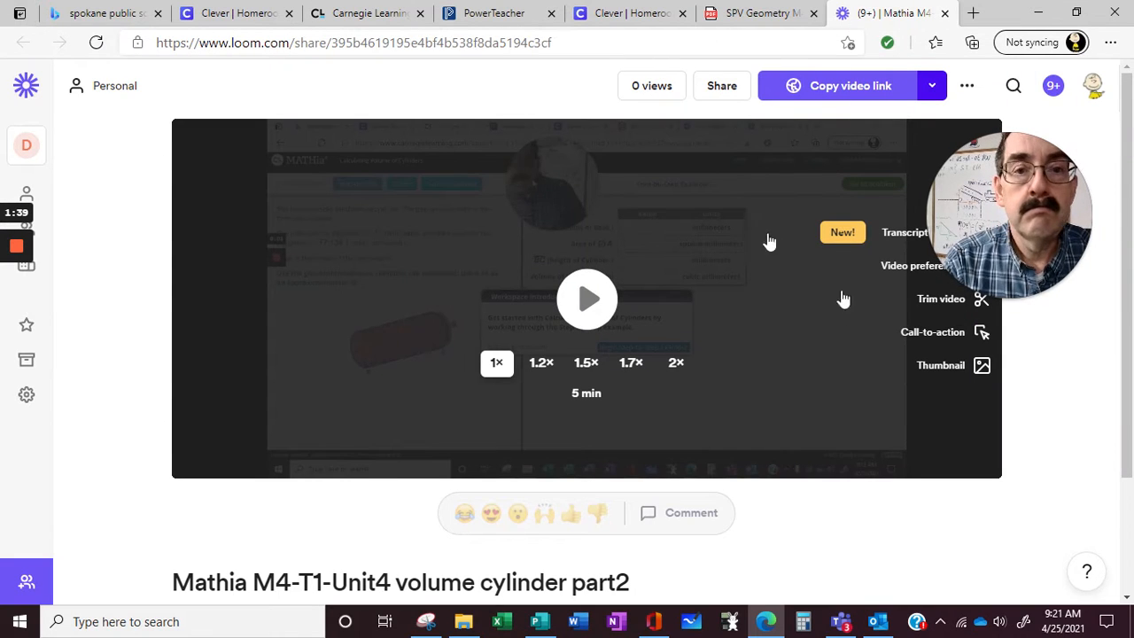
{"action": "left_click", "coordinate": [364, 13]}
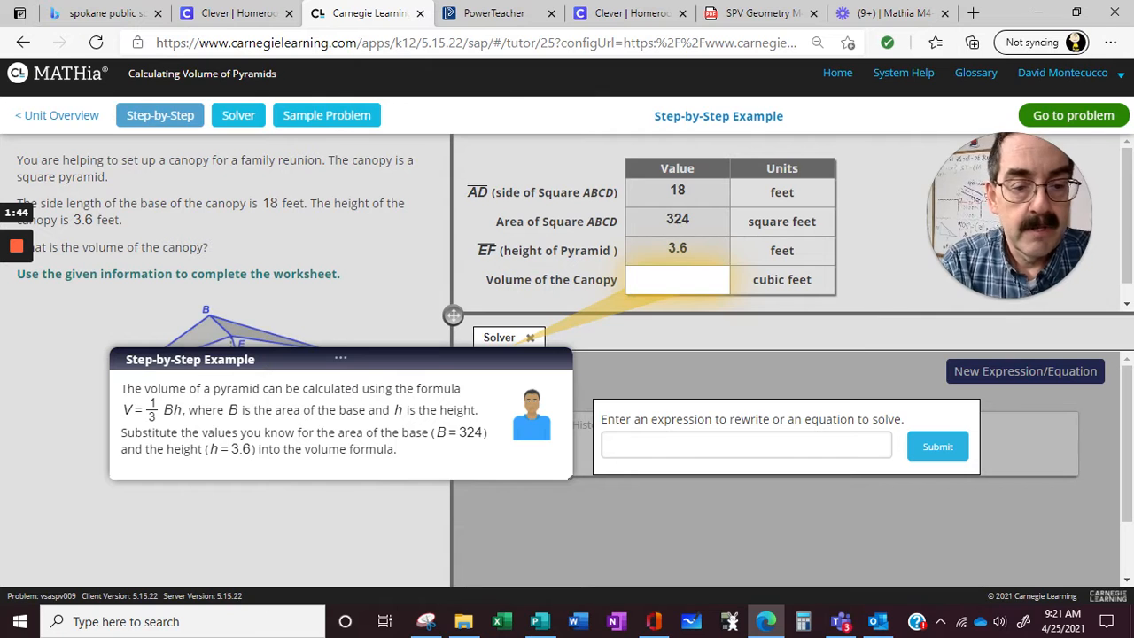
{"action": "left_click", "coordinate": [745, 445]}
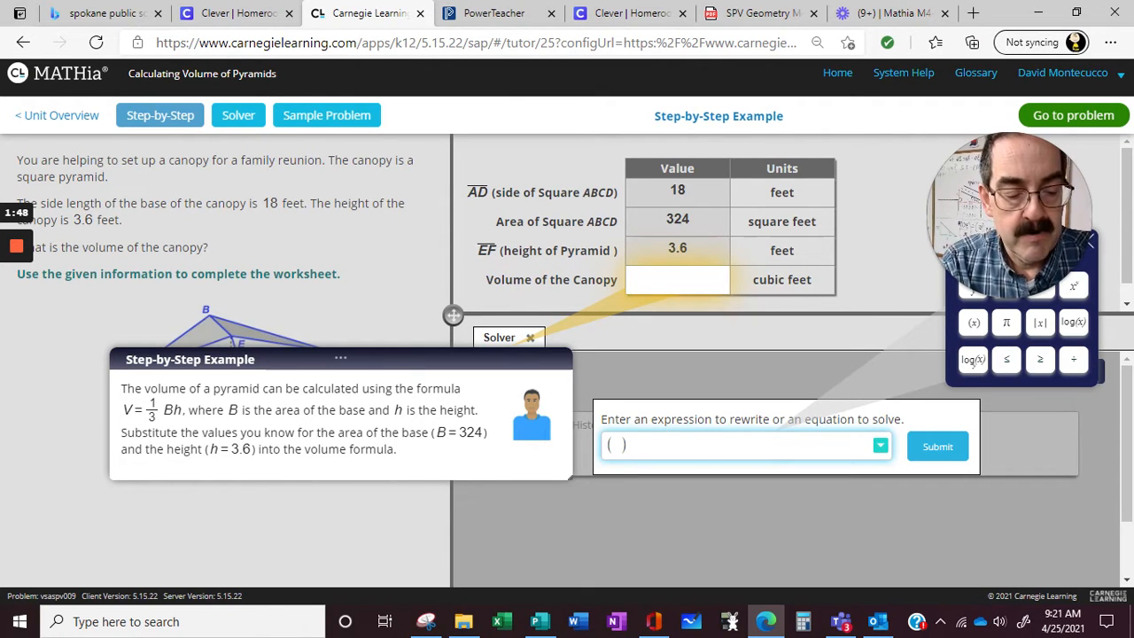
Enter the canopy volume expression (1/3)·18²·3.6 and submit it.
{"action": "type", "text": "(1/3)"}
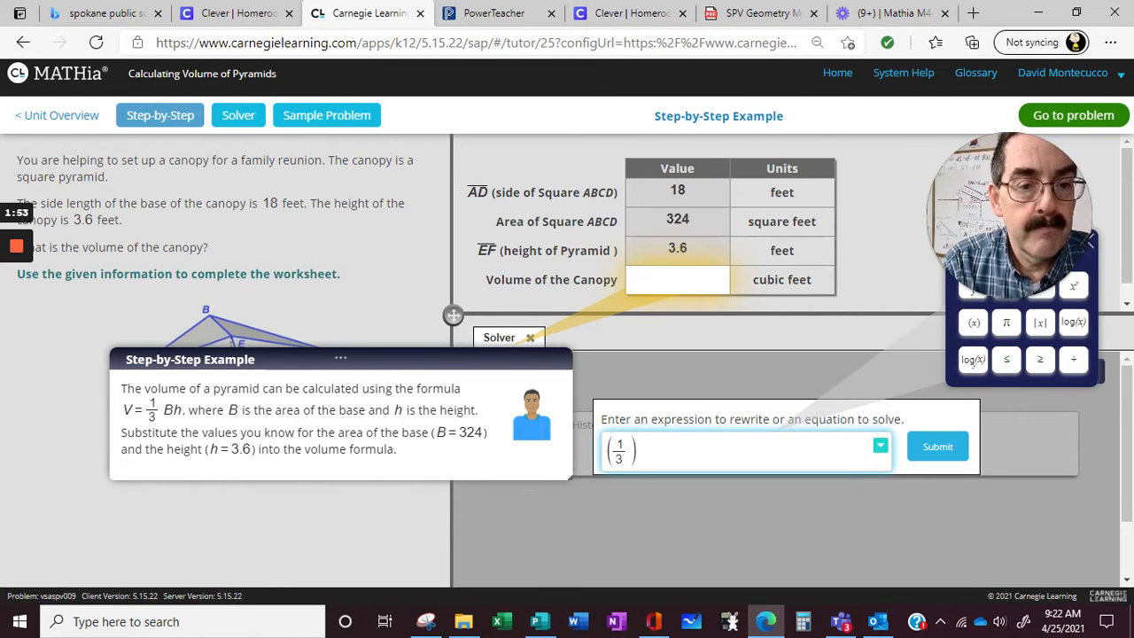
{"action": "type", "text": "18"}
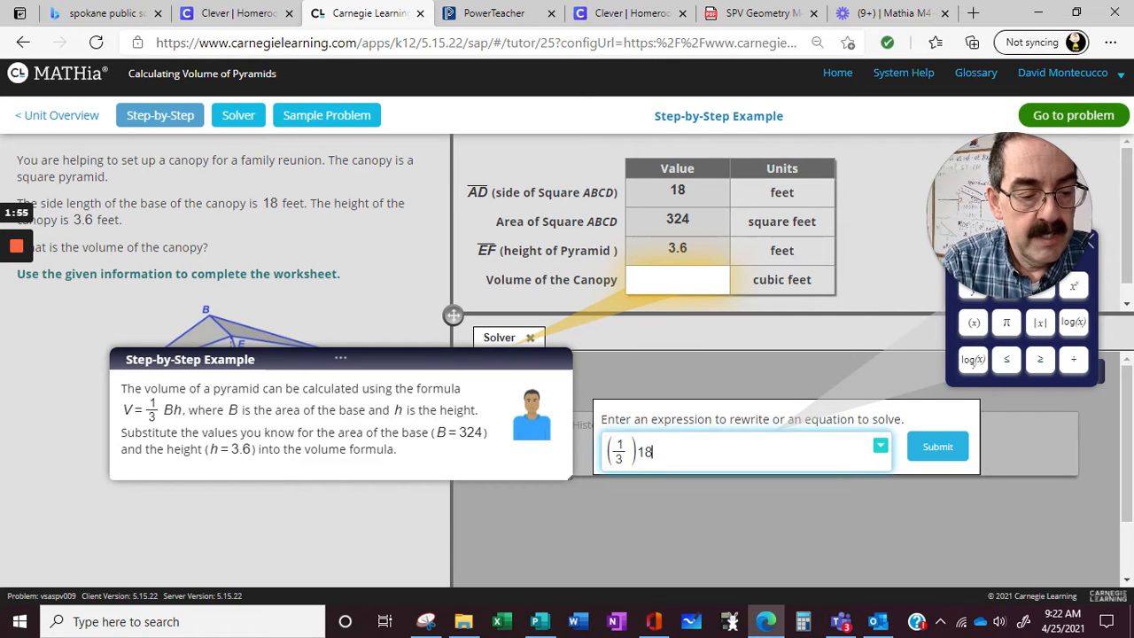
{"action": "type", "text": "· 18 · 3.6"}
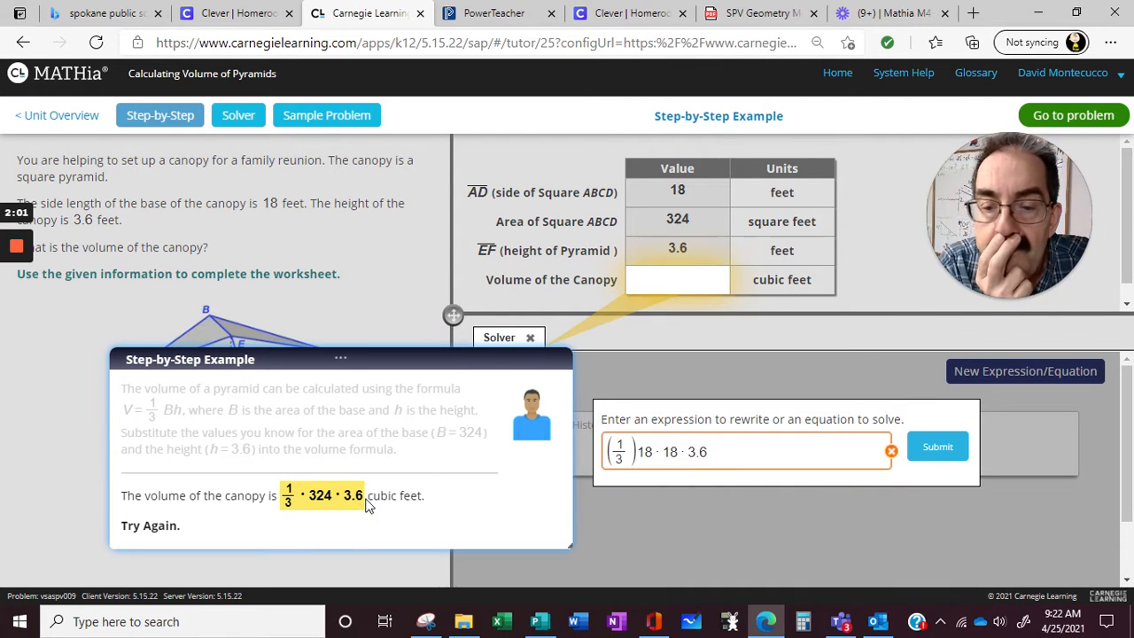
{"action": "mouse_move", "coordinate": [342, 494]}
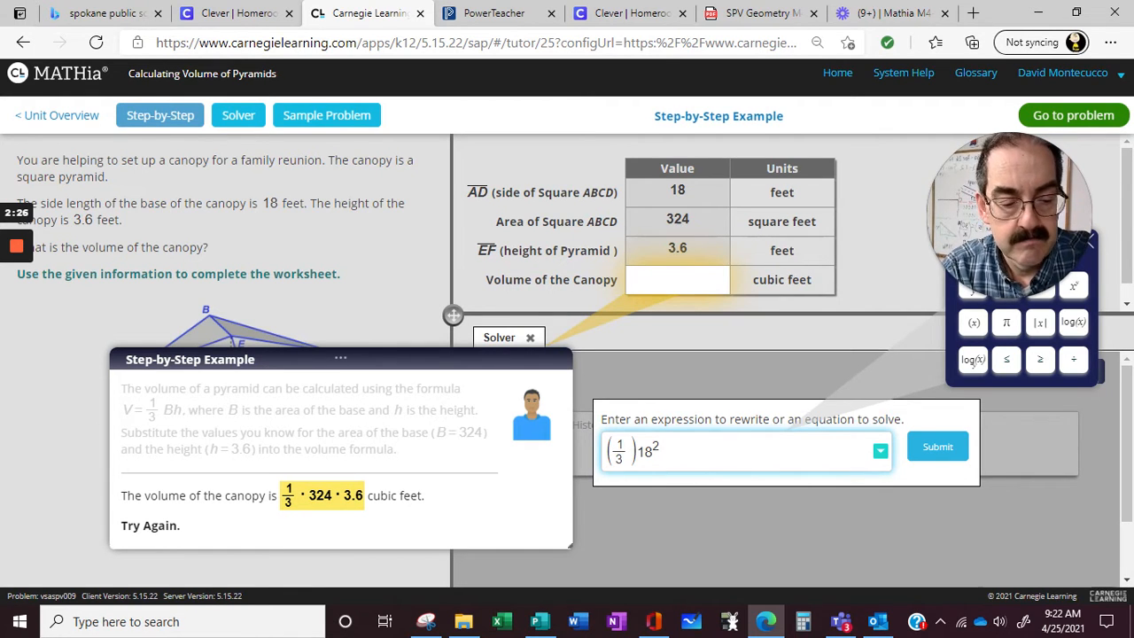
{"action": "type", "text": "· 3"}
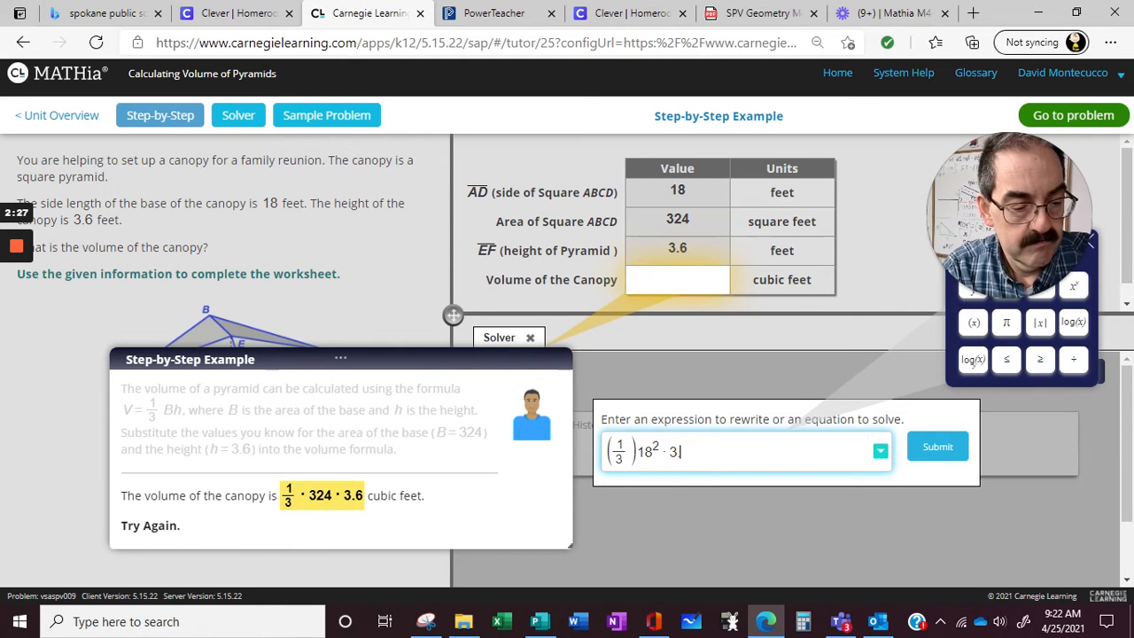
{"action": "left_click", "coordinate": [936, 445]}
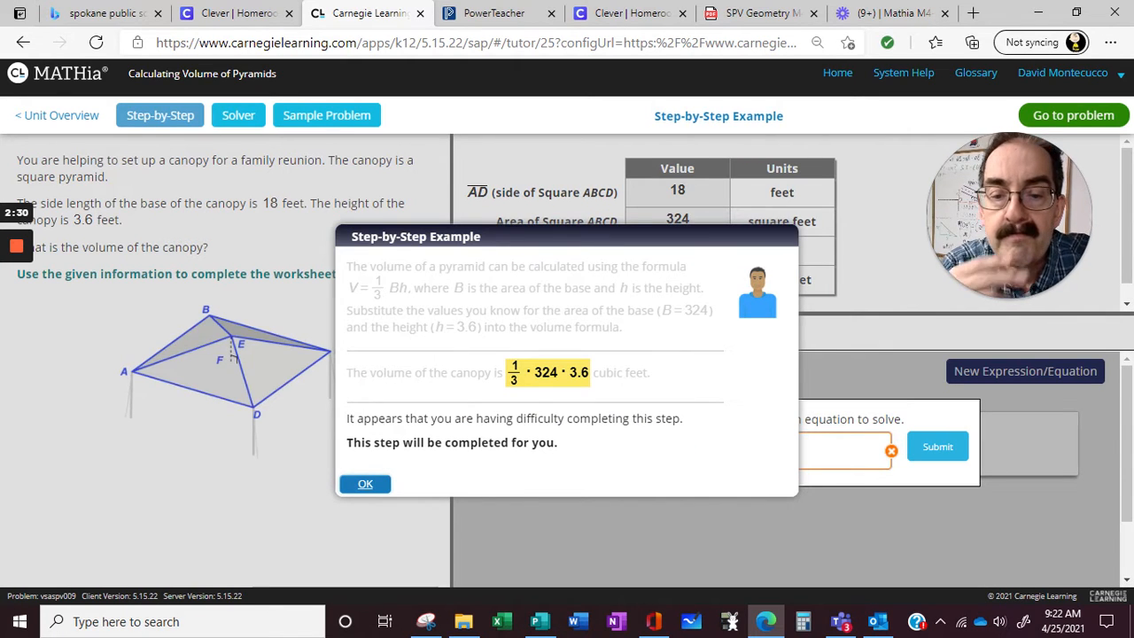
Let the tutor finish the canopy step, then go to the spinning top problem.
{"action": "left_click", "coordinate": [364, 482]}
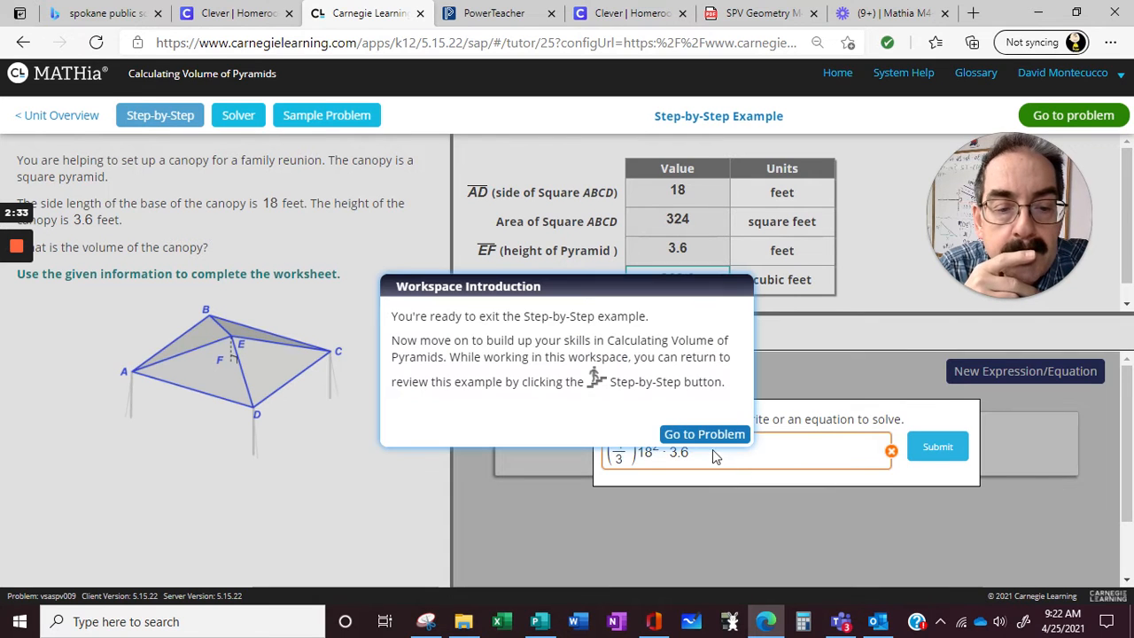
{"action": "mouse_move", "coordinate": [764, 456]}
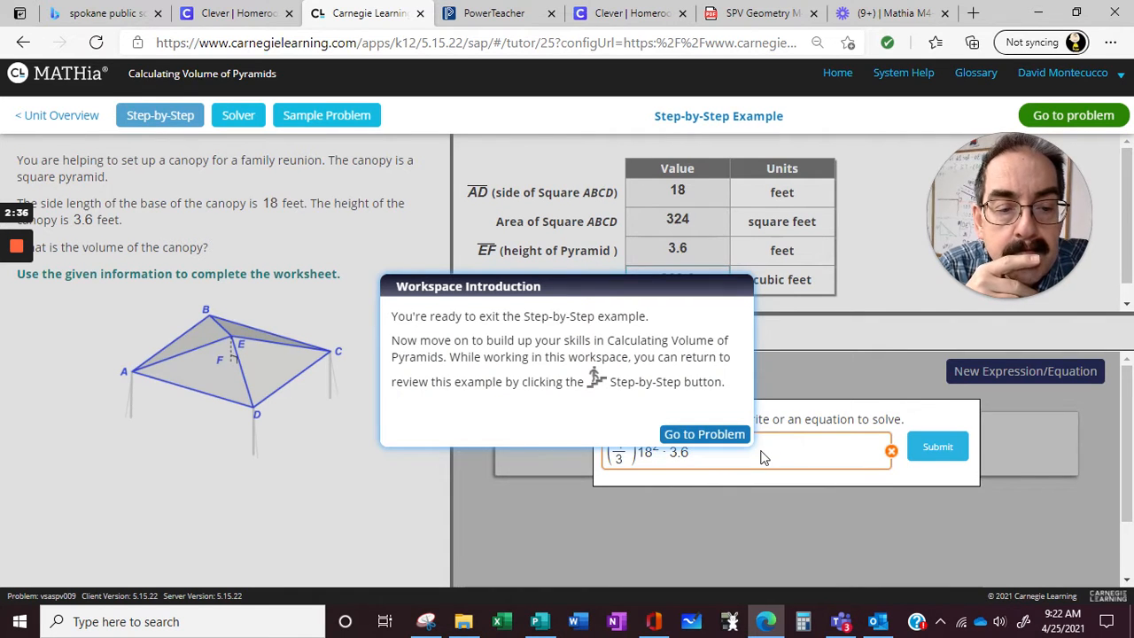
{"action": "mouse_move", "coordinate": [704, 434]}
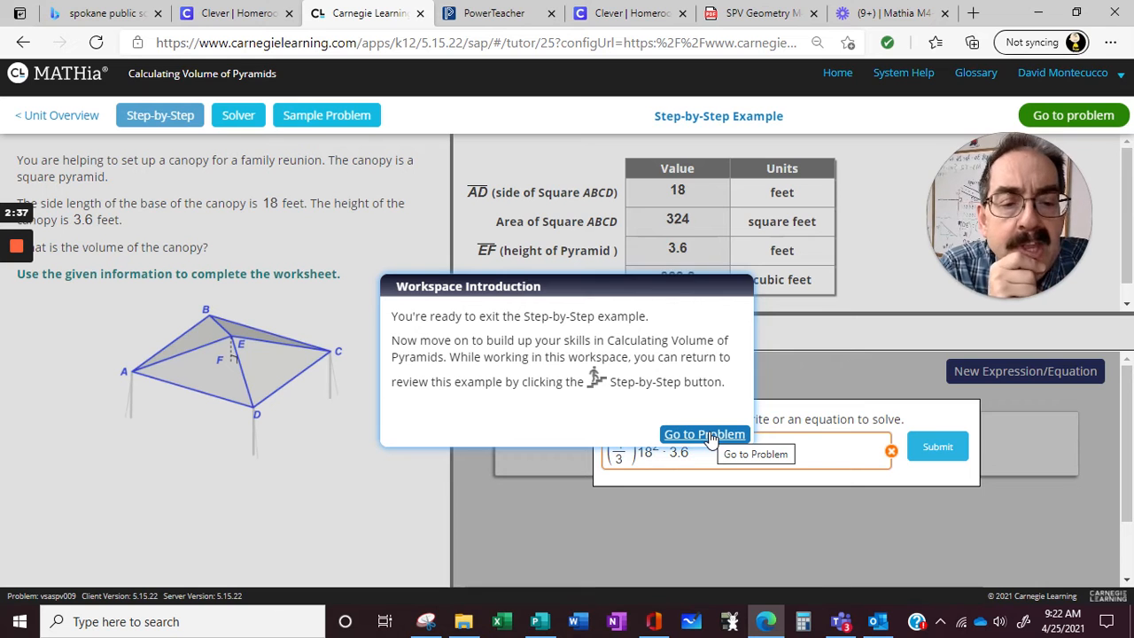
{"action": "left_click", "coordinate": [704, 434]}
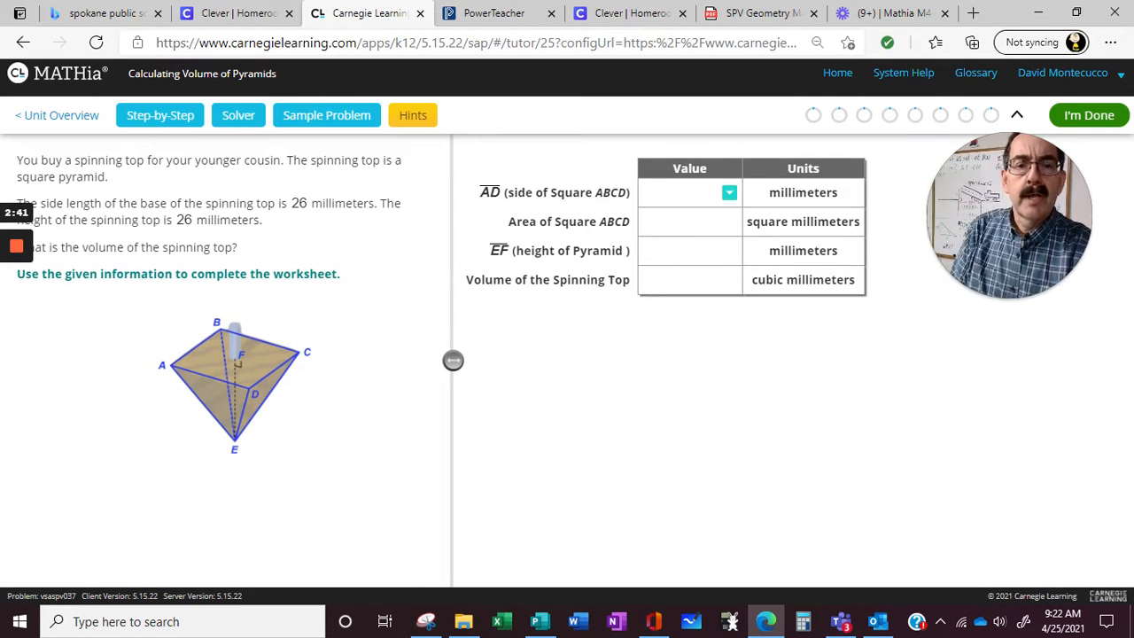
Enter side 26, area 676, height 26, volume 5858.6667 mm³ and submit.
{"action": "left_click", "coordinate": [687, 192]}
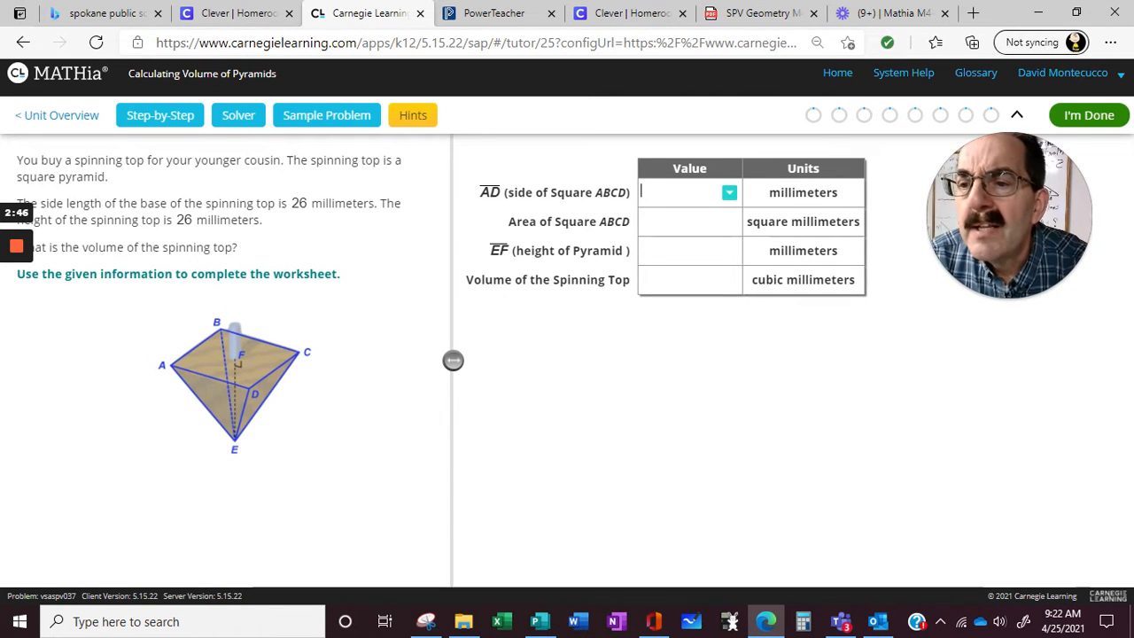
{"action": "type", "text": "26"}
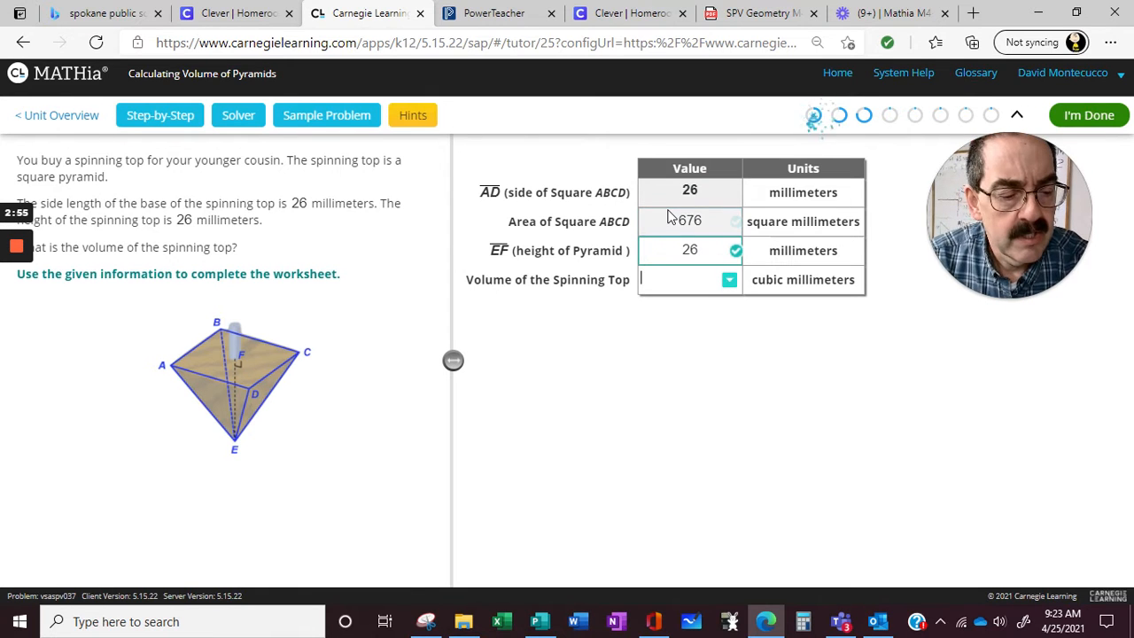
{"action": "type", "text": "676"}
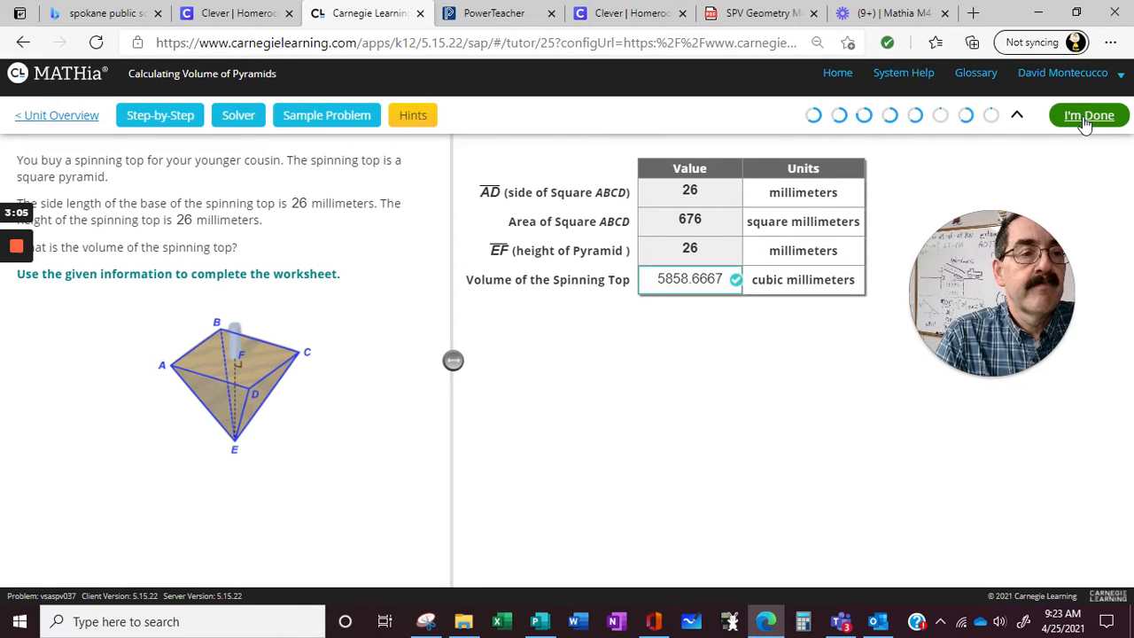
{"action": "left_click", "coordinate": [1088, 115]}
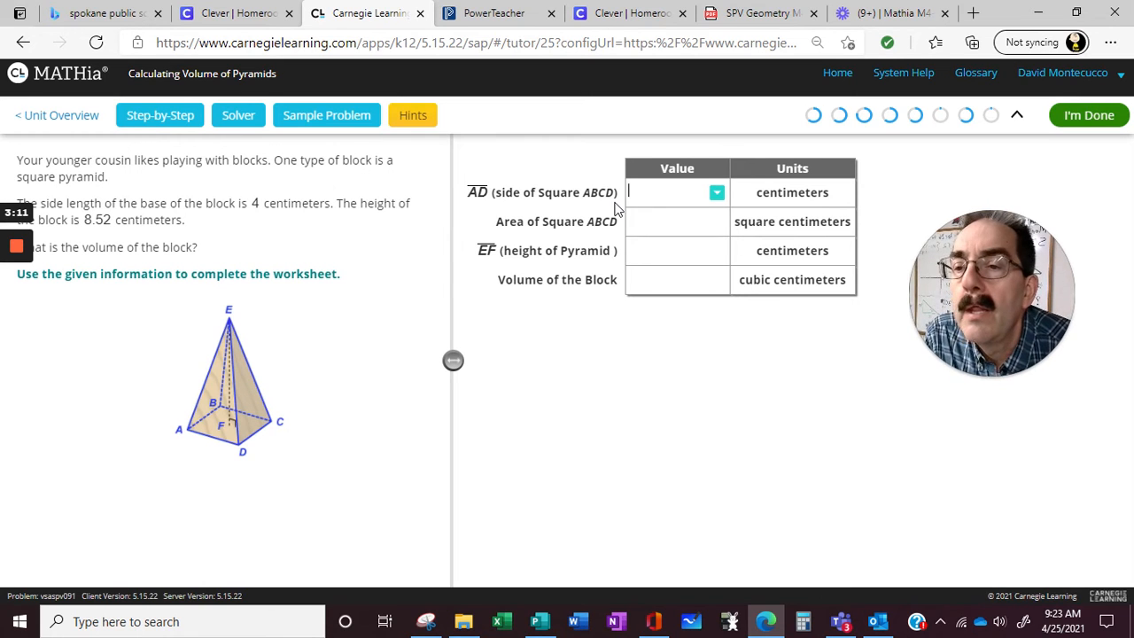
Enter 4, 4·4, 8.52 and (1/3)·16·8.52 for the block, then submit.
{"action": "type", "text": "4"}
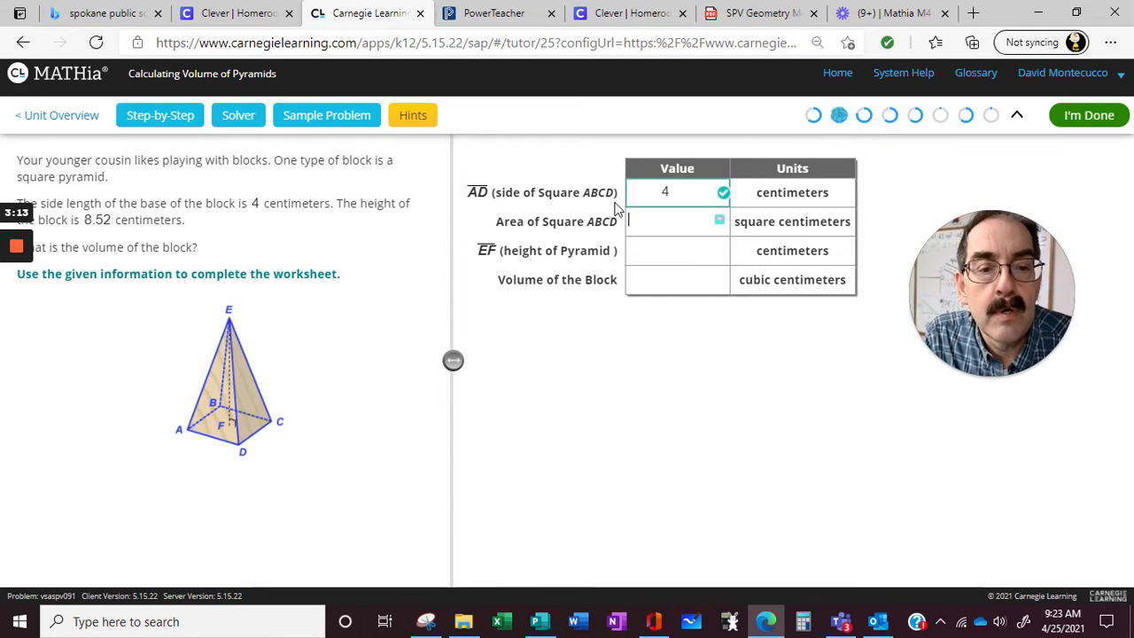
{"action": "type", "text": "4 · 4"}
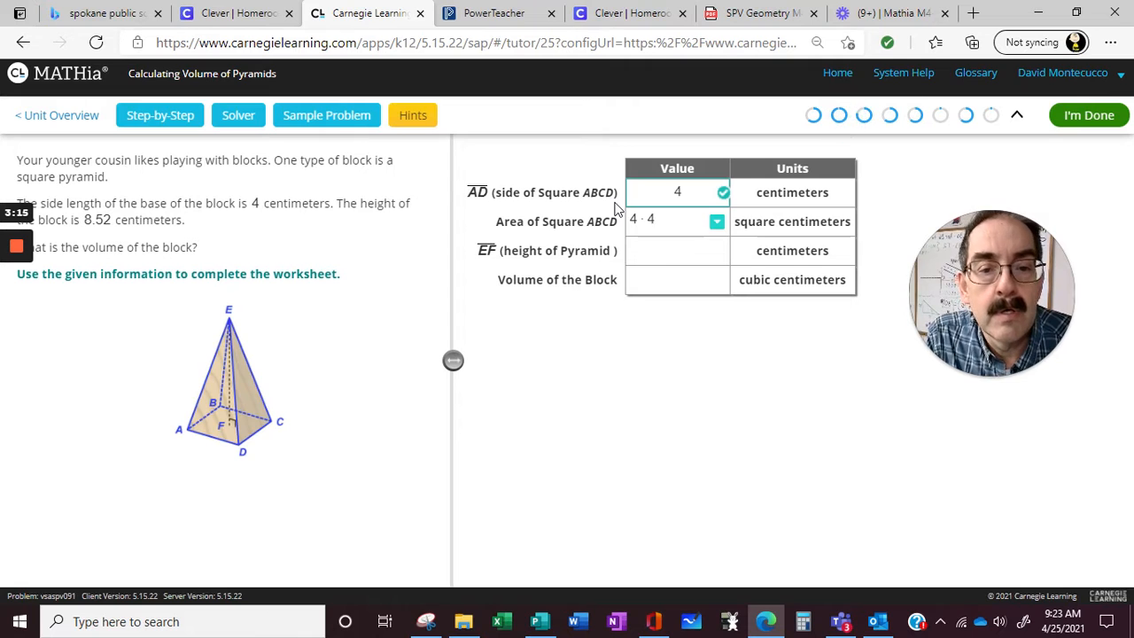
{"action": "type", "text": "8.52"}
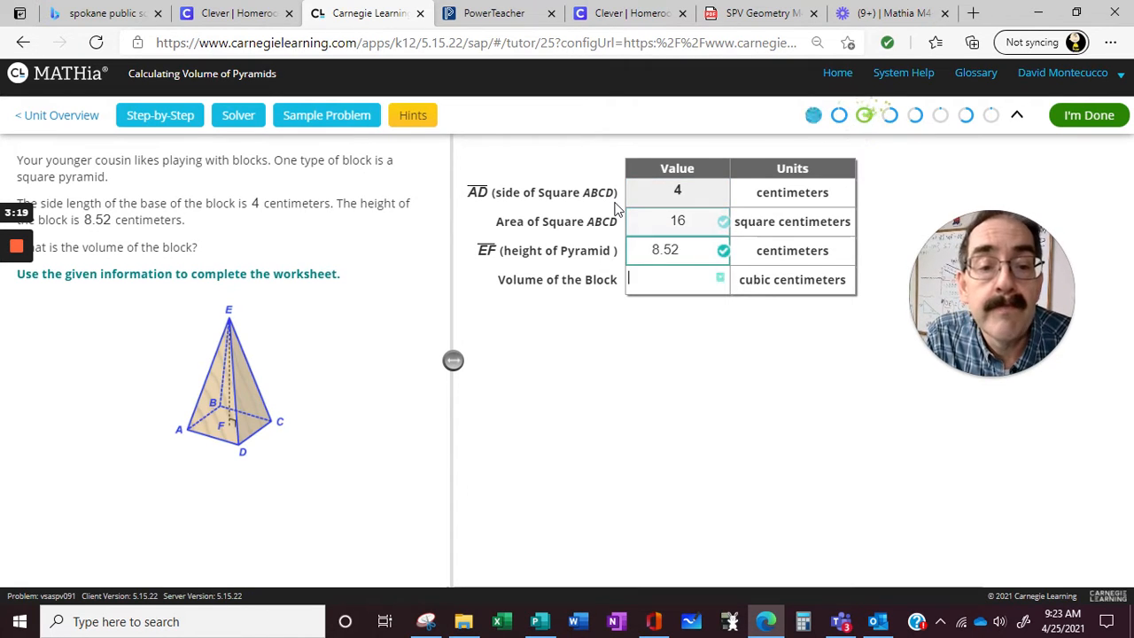
{"action": "type", "text": "16 ·"}
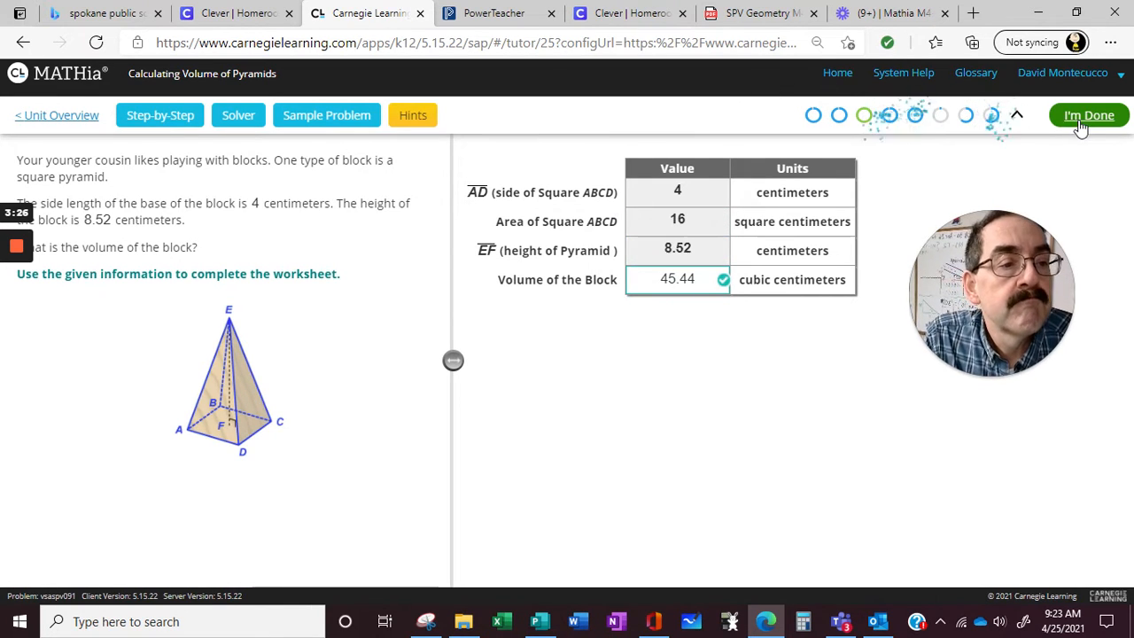
{"action": "left_click", "coordinate": [1087, 116]}
{"action": "type", "text": "5 · 5"}
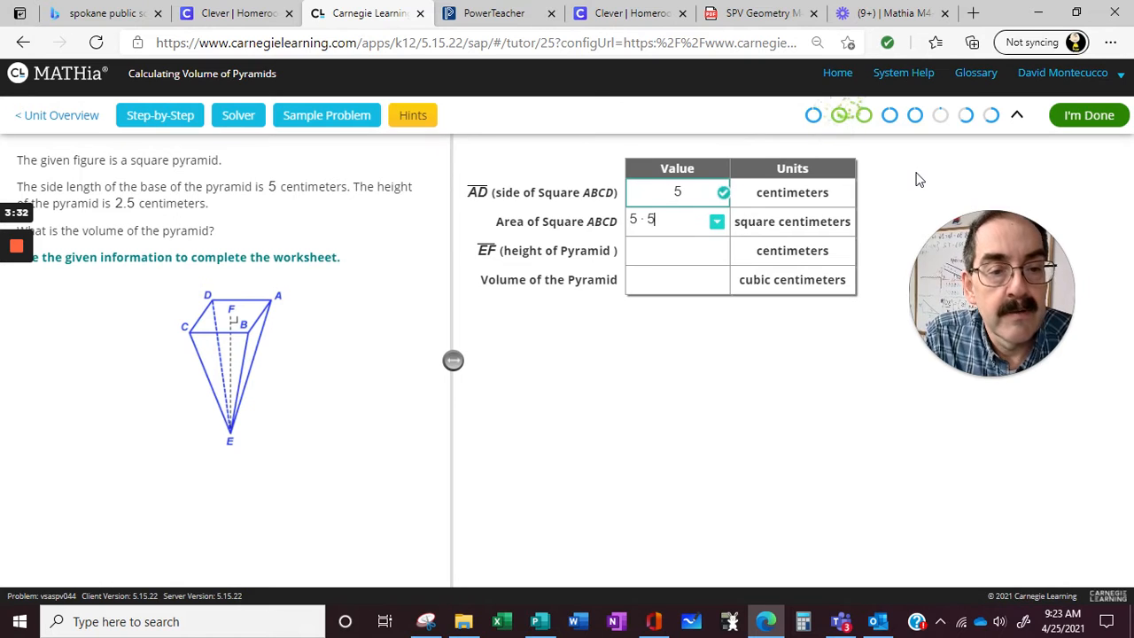
Enter height 2.5 and volume (1/3)·25·2.5 = 20.8333 cm³.
{"action": "type", "text": "2"}
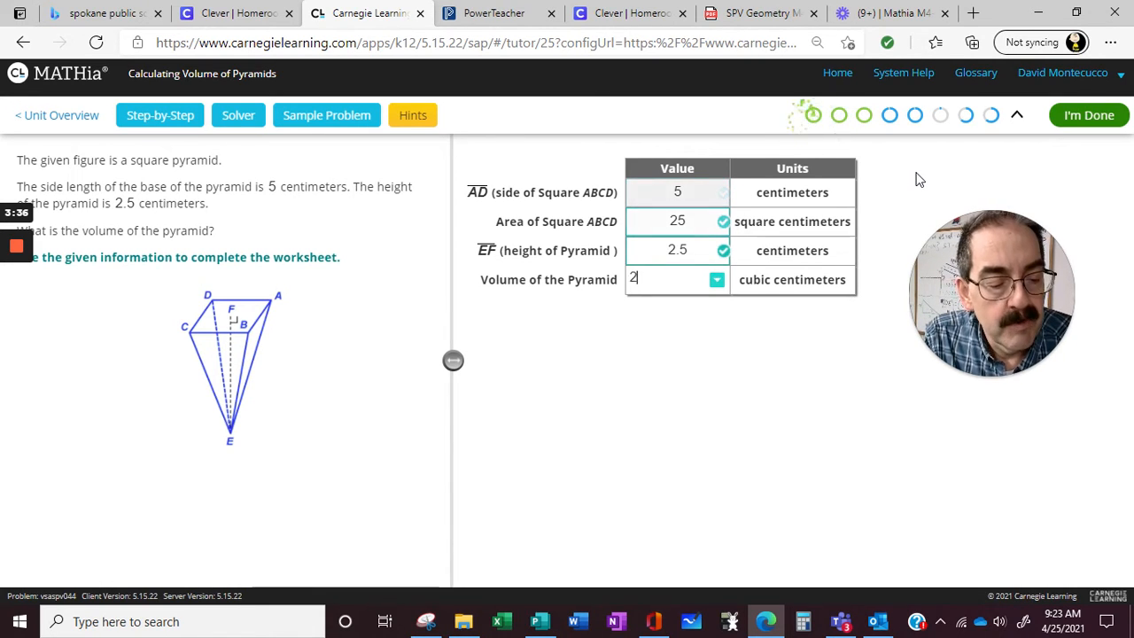
{"action": "type", "text": "5 · 2.5"}
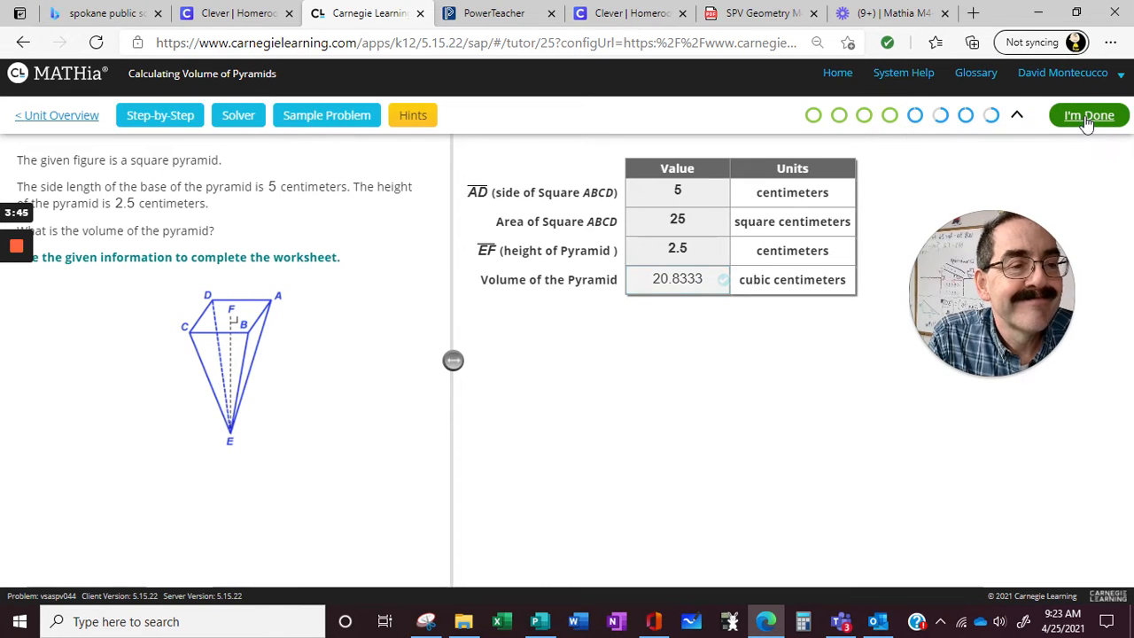
Submit the 5 cm pyramid, then enter 5.8, 33.64, 3.48 and 33.64·3.48/3.
{"action": "left_click", "coordinate": [1088, 115]}
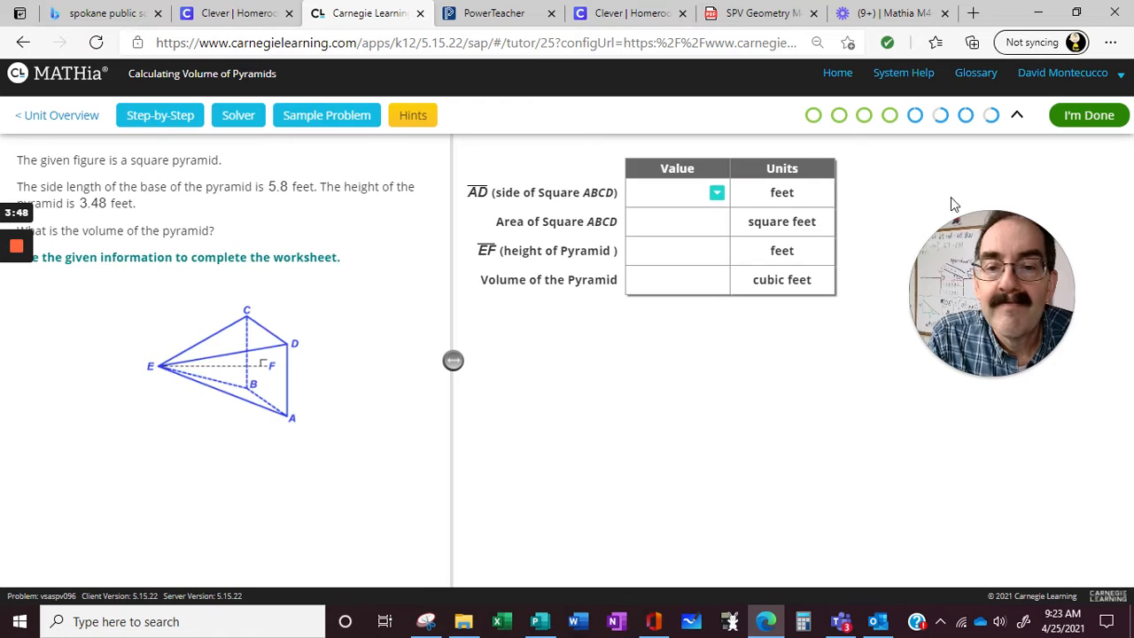
{"action": "type", "text": "5.8"}
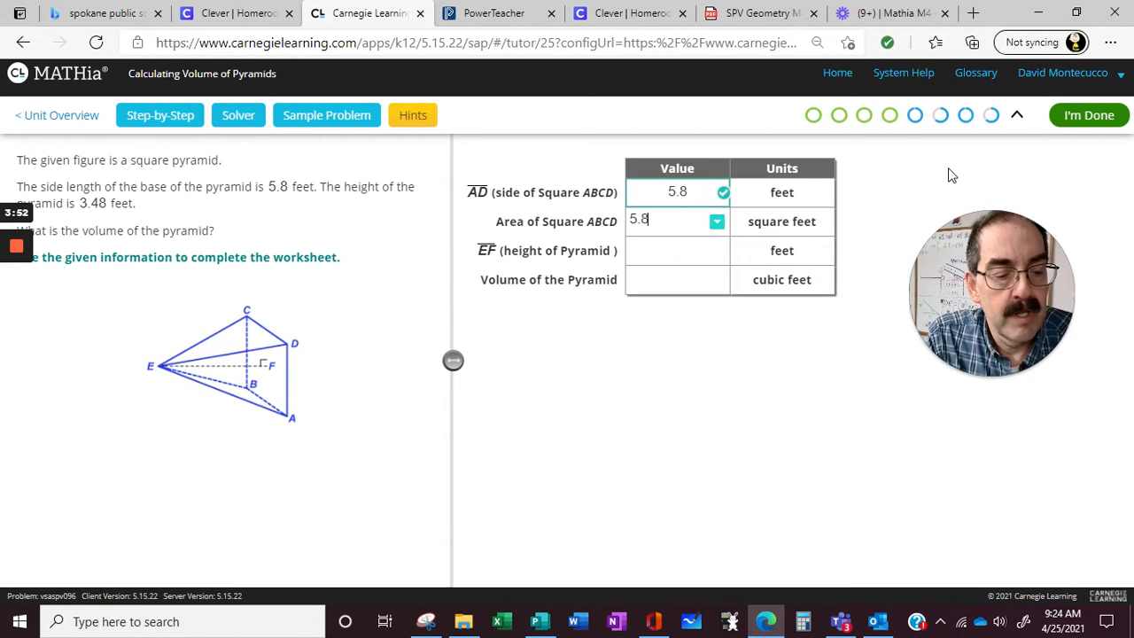
{"action": "type", "text": "33.64"}
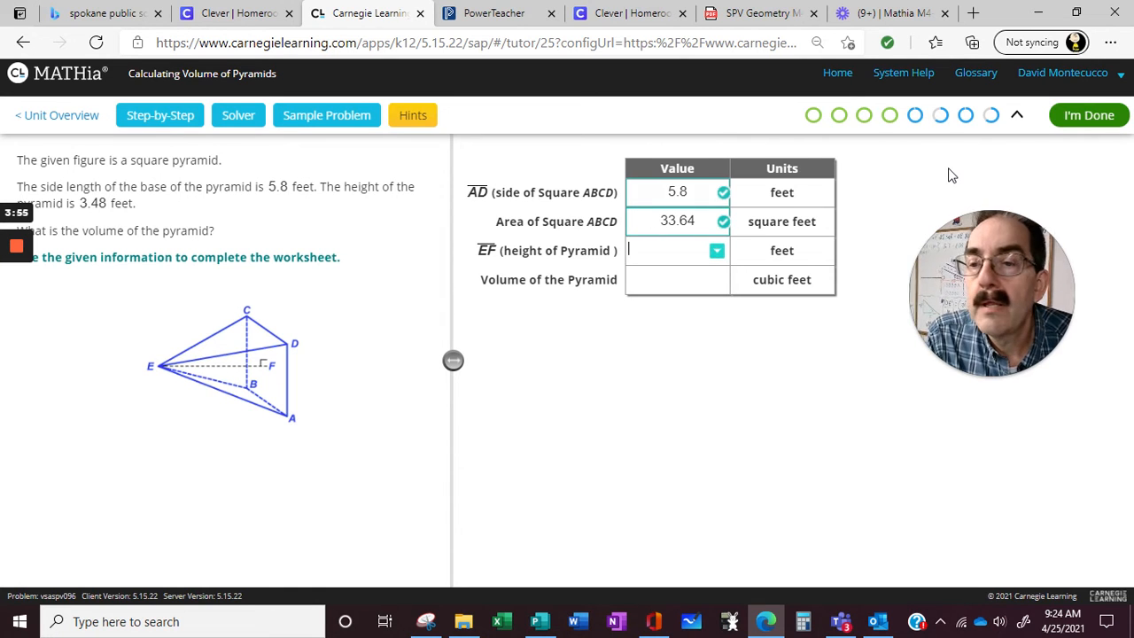
{"action": "type", "text": "3.48"}
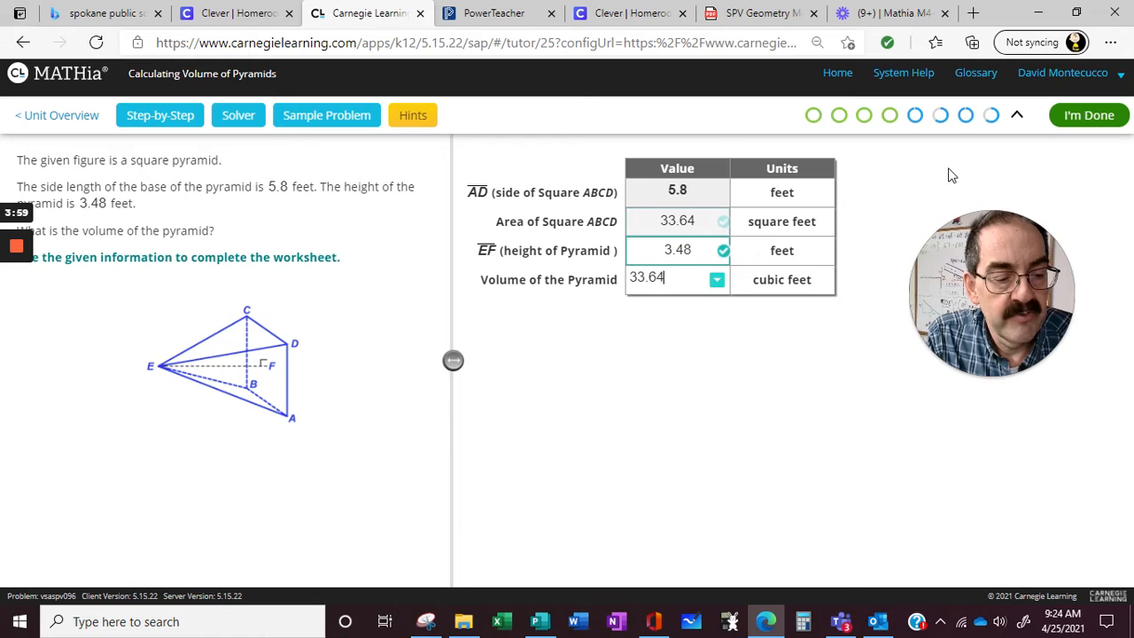
{"action": "type", "text": "· 3."}
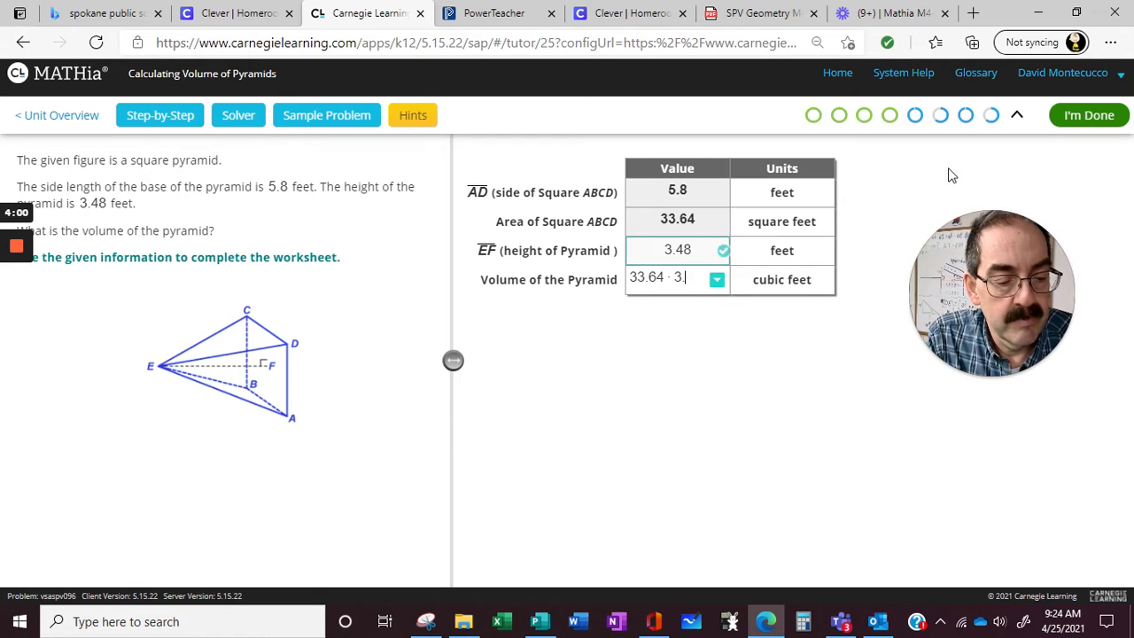
{"action": "type", "text": "48"}
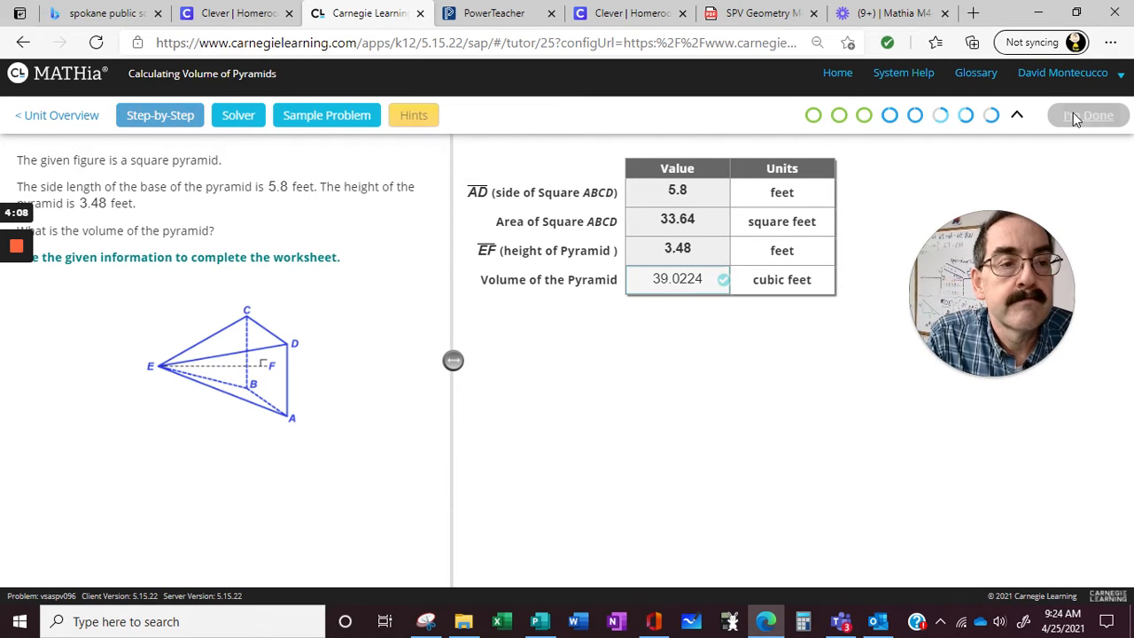
Enter area 23.3·23.3, height 46.833 and volume 542.89·46.833/3.
{"action": "left_click", "coordinate": [1088, 115]}
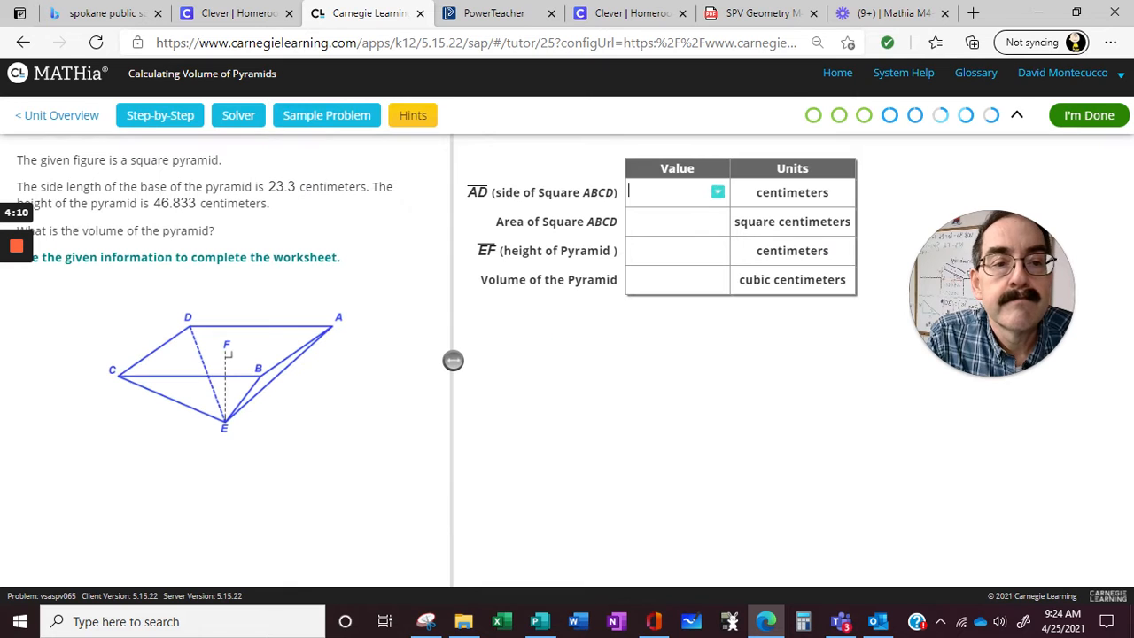
{"action": "mouse_move", "coordinate": [541, 147]}
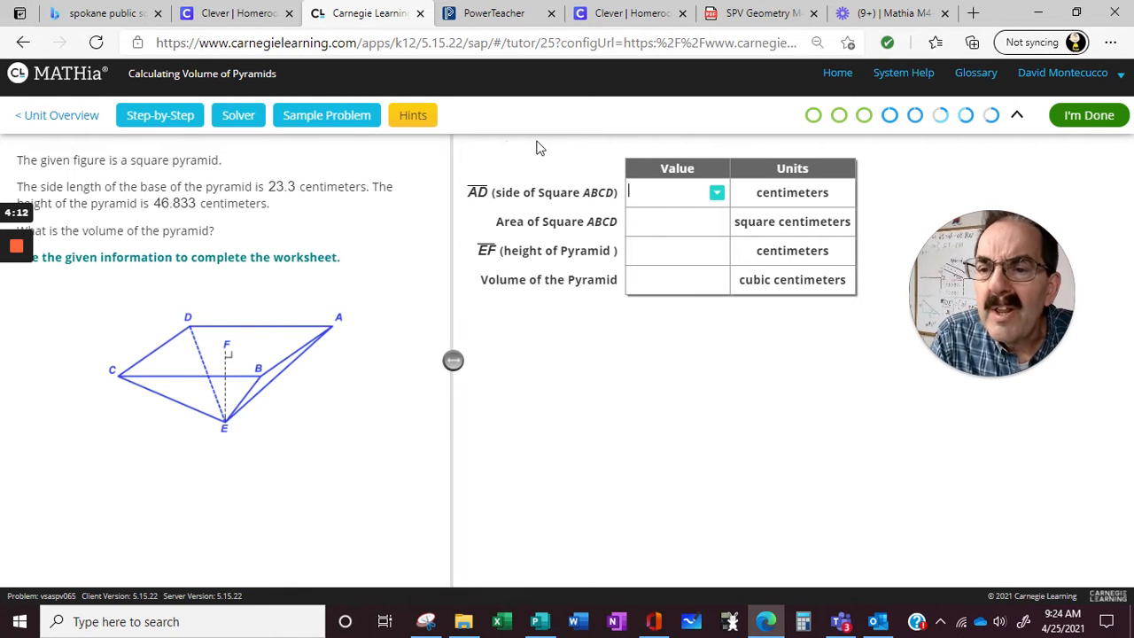
{"action": "type", "text": "23"}
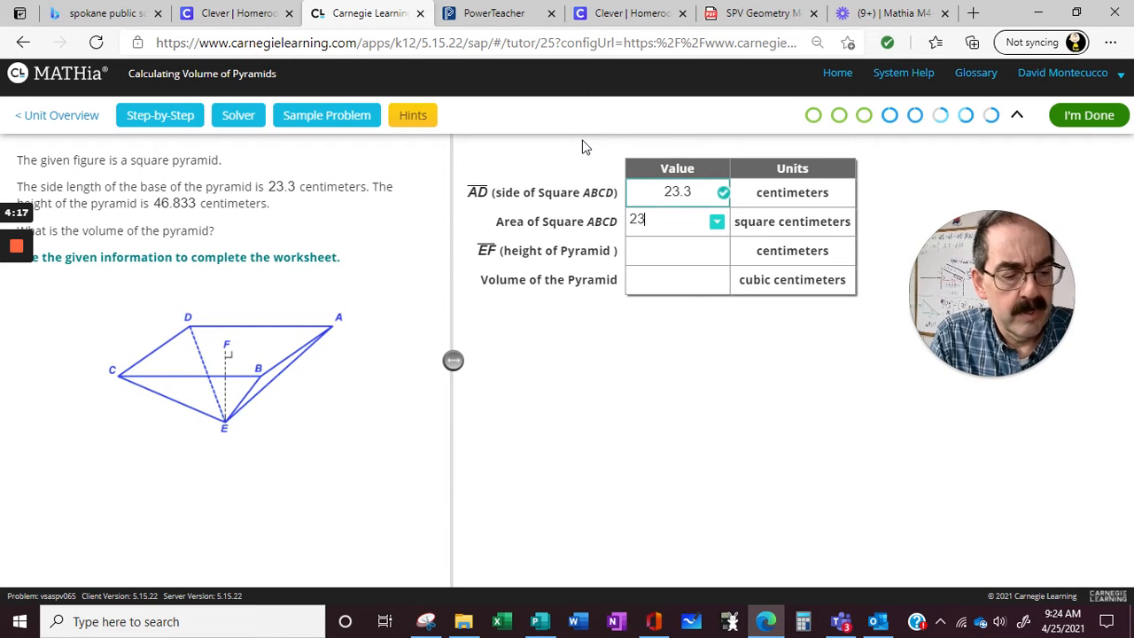
{"action": "type", "text": ".3 · 23.3"}
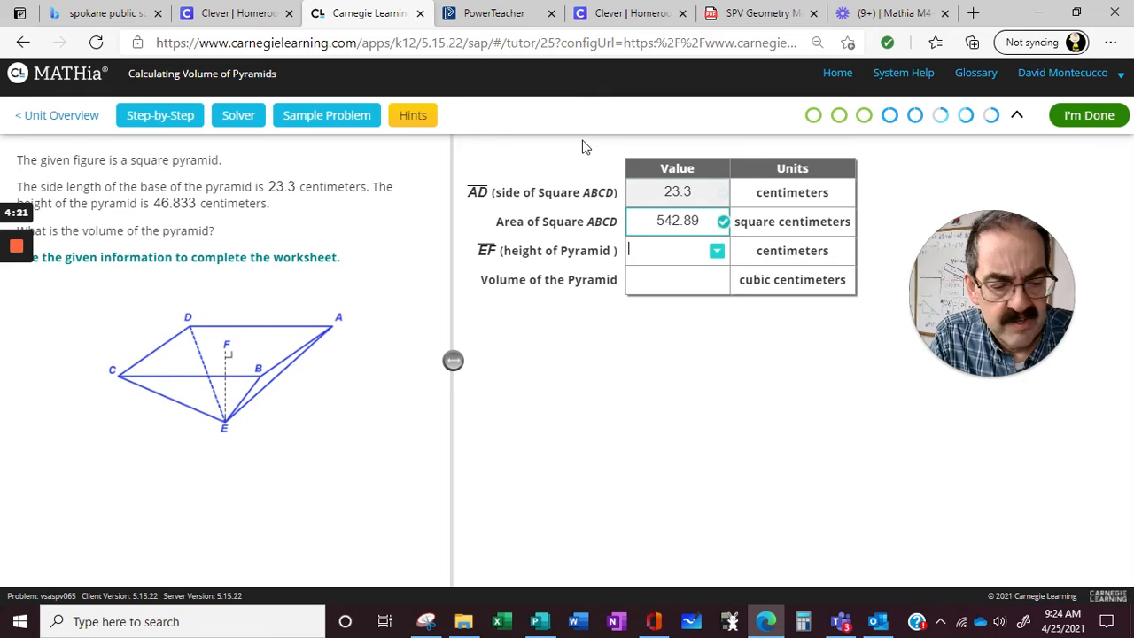
{"action": "type", "text": "46.833"}
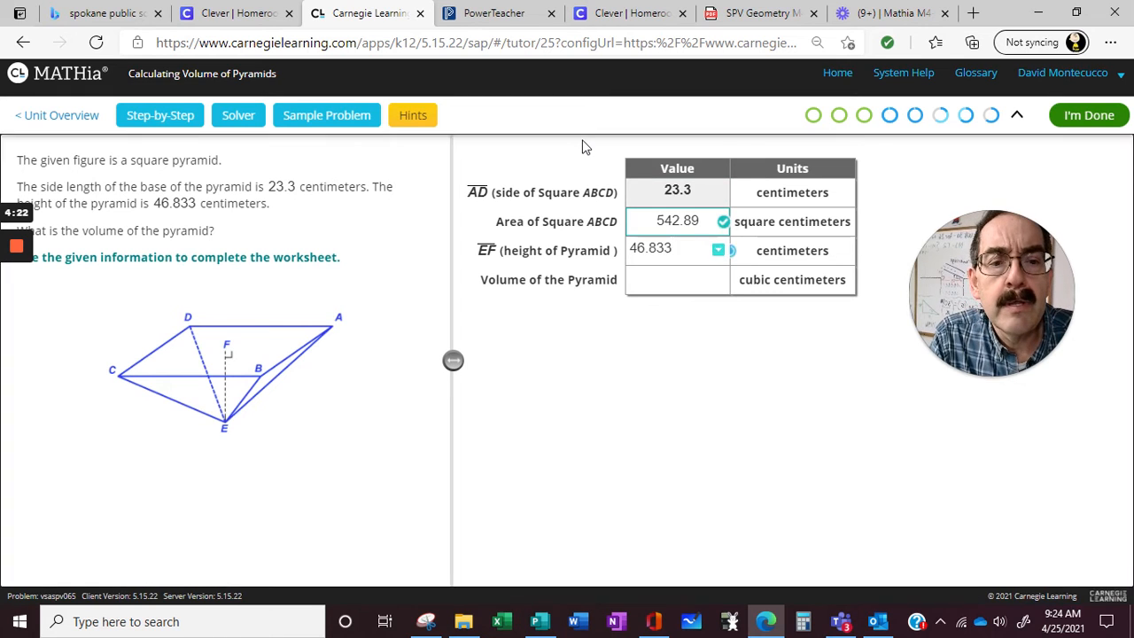
{"action": "type", "text": "542"}
{"action": "left_click", "coordinate": [678, 280]}
{"action": "type", "text": "8475.0558"}
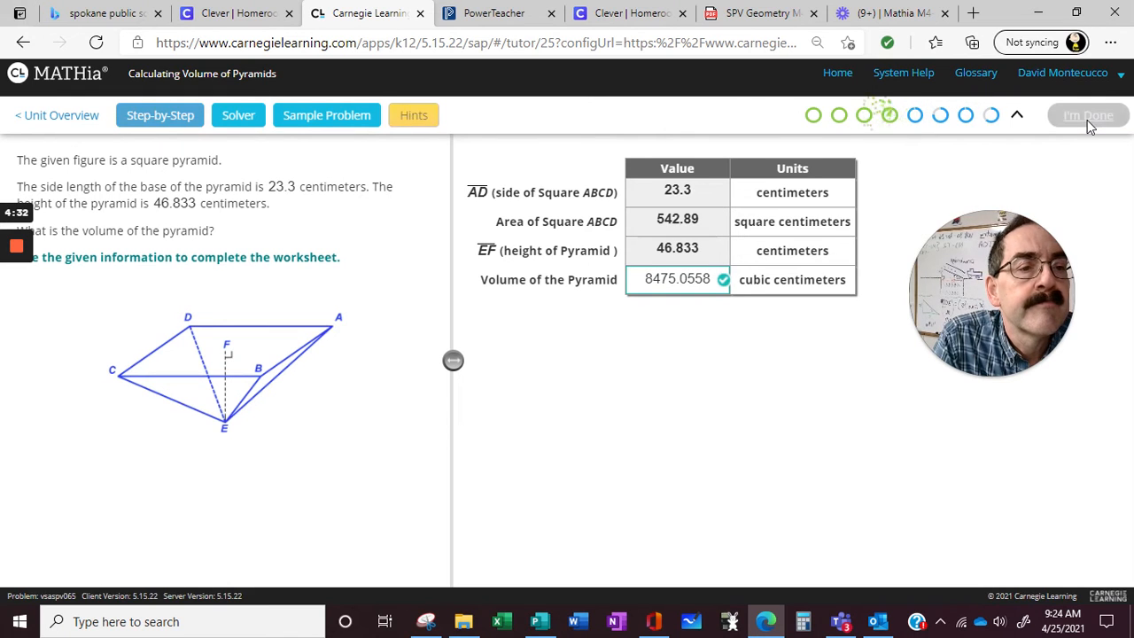
Load the award problem and enter area 6.8·6.8 and height 10.2.
{"action": "left_click", "coordinate": [1088, 115]}
{"action": "type", "text": "6"}
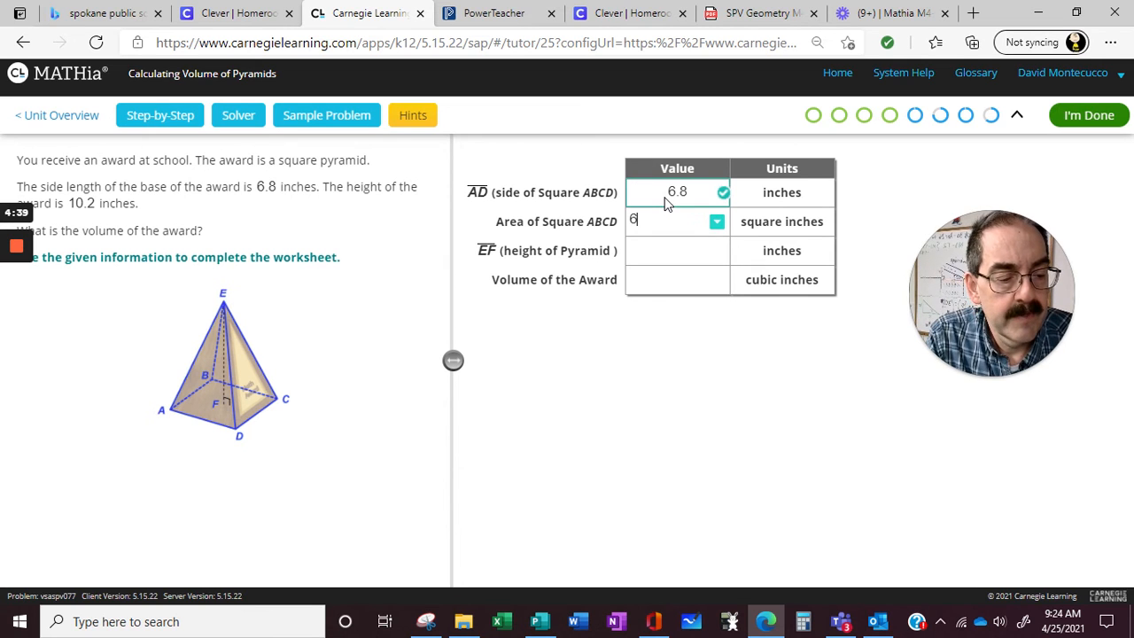
{"action": "type", "text": ".8 · 6.8"}
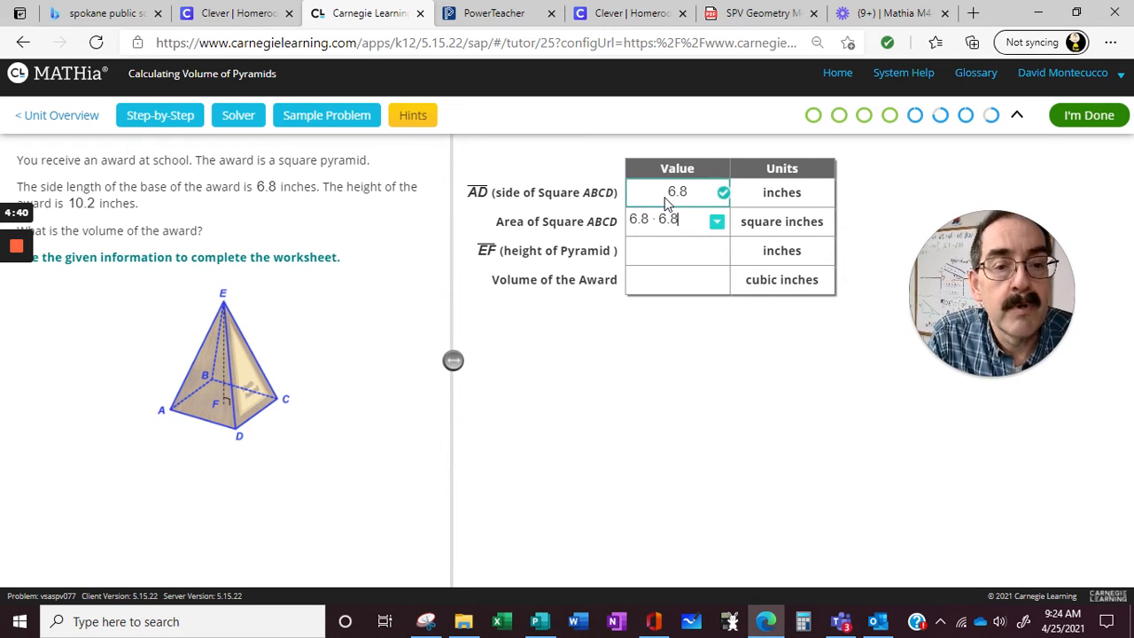
{"action": "type", "text": "10"}
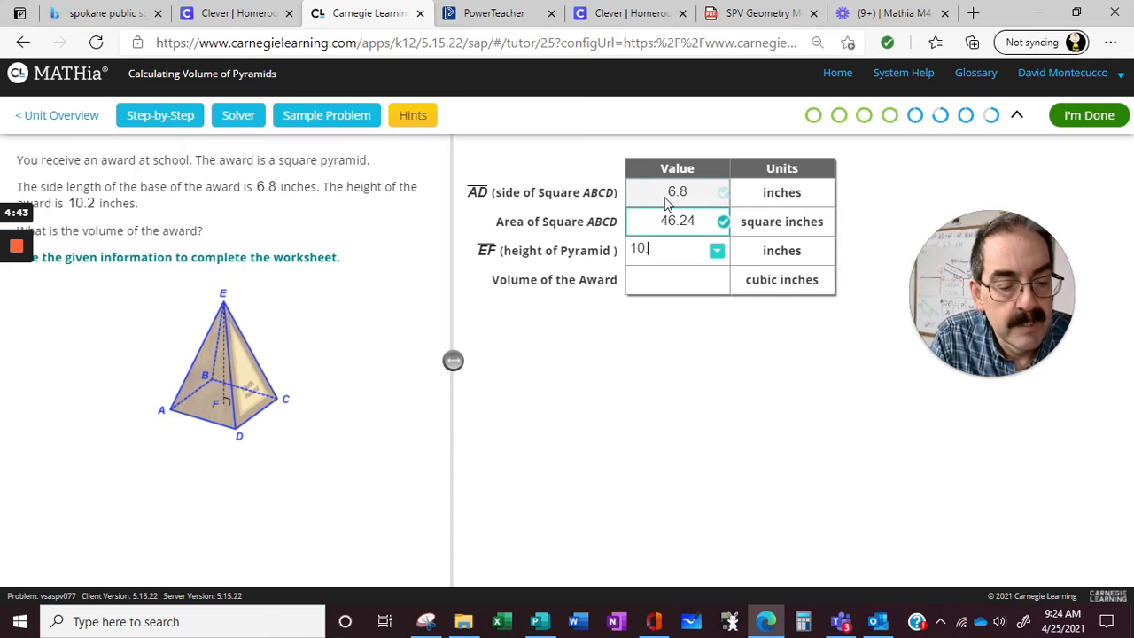
{"action": "type", "text": ".2"}
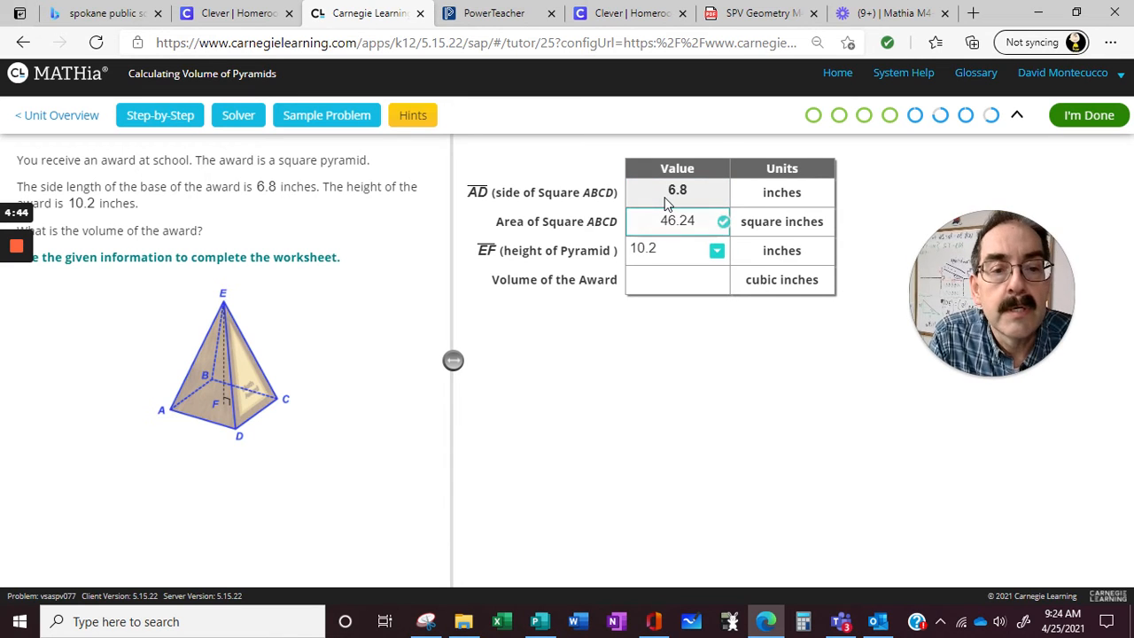
Enter volume 46.24·10.2/3 (157.216 cubic inches) and mark the problem done.
{"action": "type", "text": "· 46.24"}
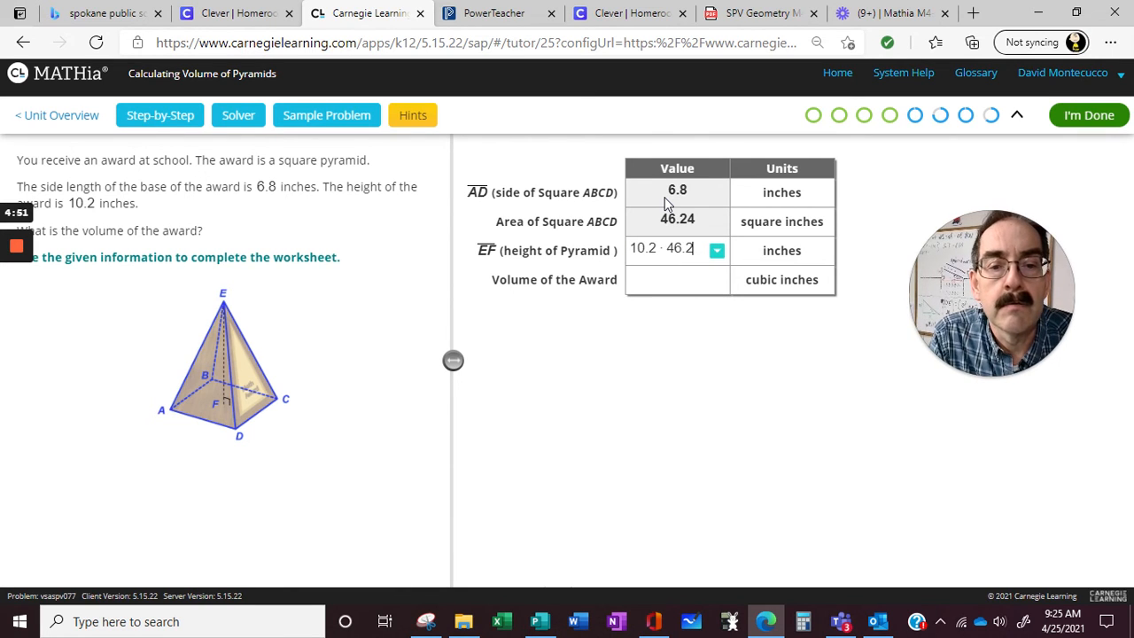
{"action": "key", "text": "Backspace"}
{"action": "type", "text": "10.2"}
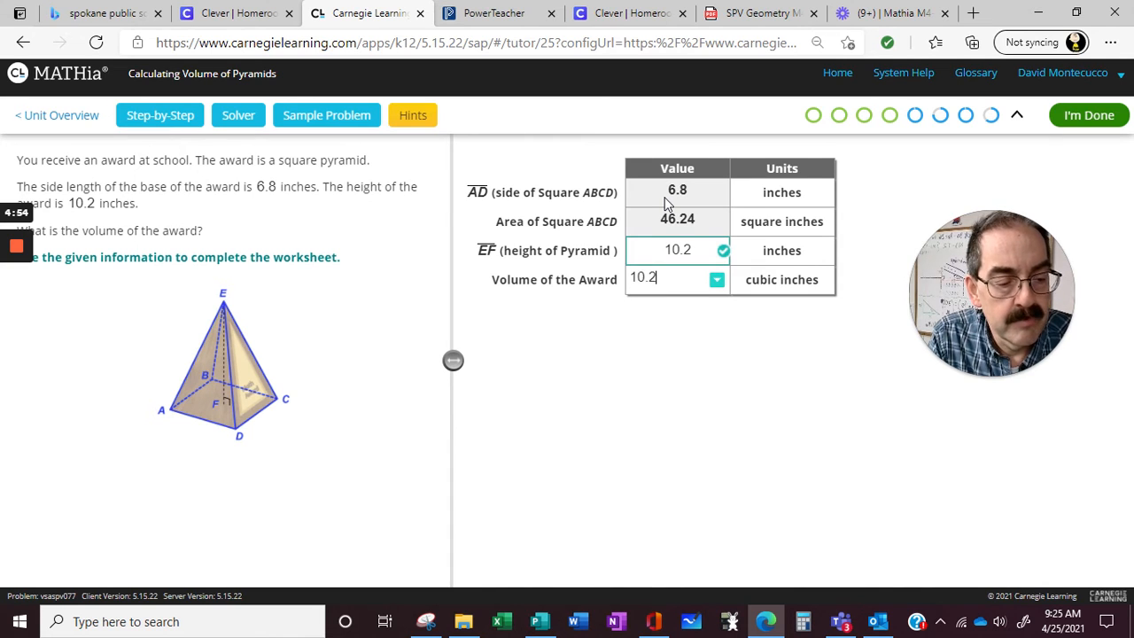
{"action": "type", "text": "· 46.2"}
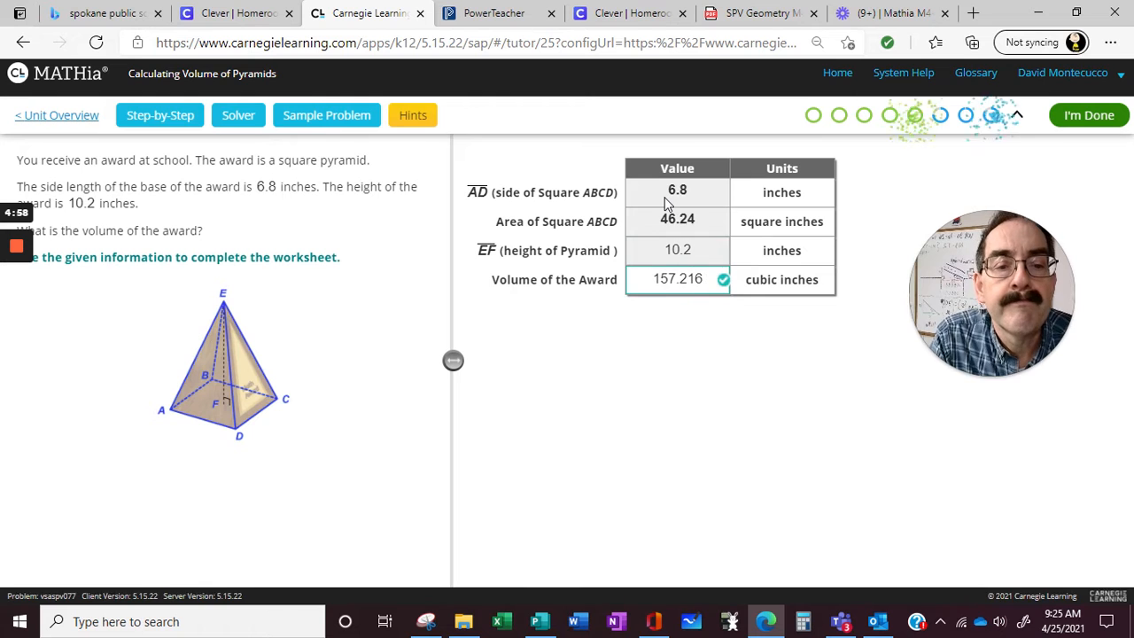
{"action": "left_click", "coordinate": [1088, 116]}
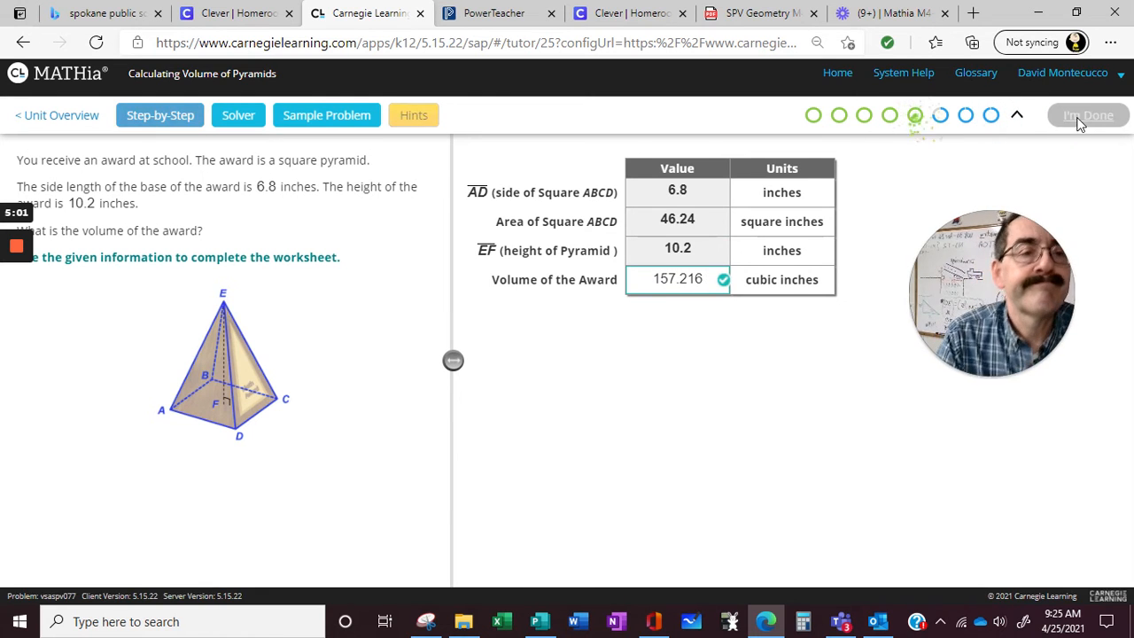
Fill in side 18.7, area 349.69, height 7.106 and volume 828.2990 cubic inches.
{"action": "left_click", "coordinate": [1087, 116]}
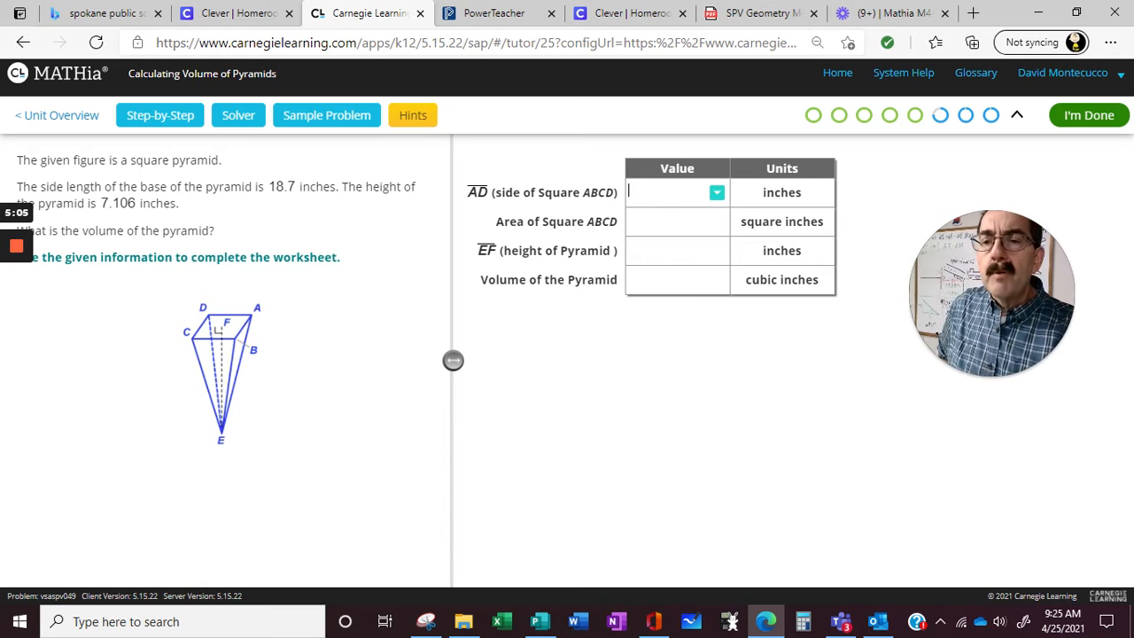
{"action": "type", "text": "18.7"}
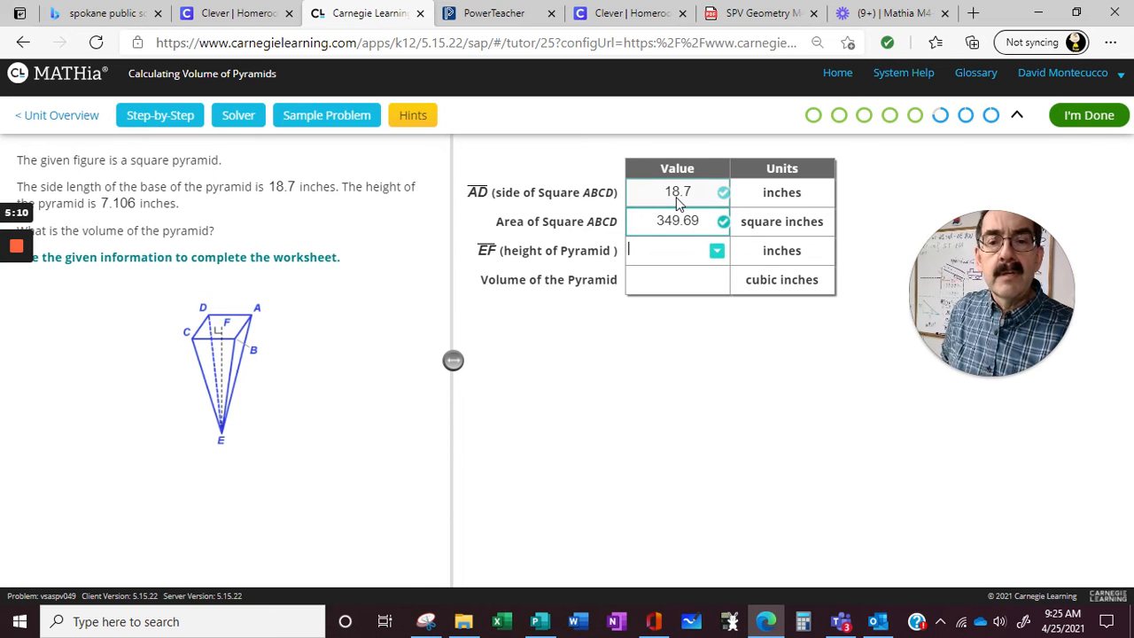
{"action": "type", "text": ".10"}
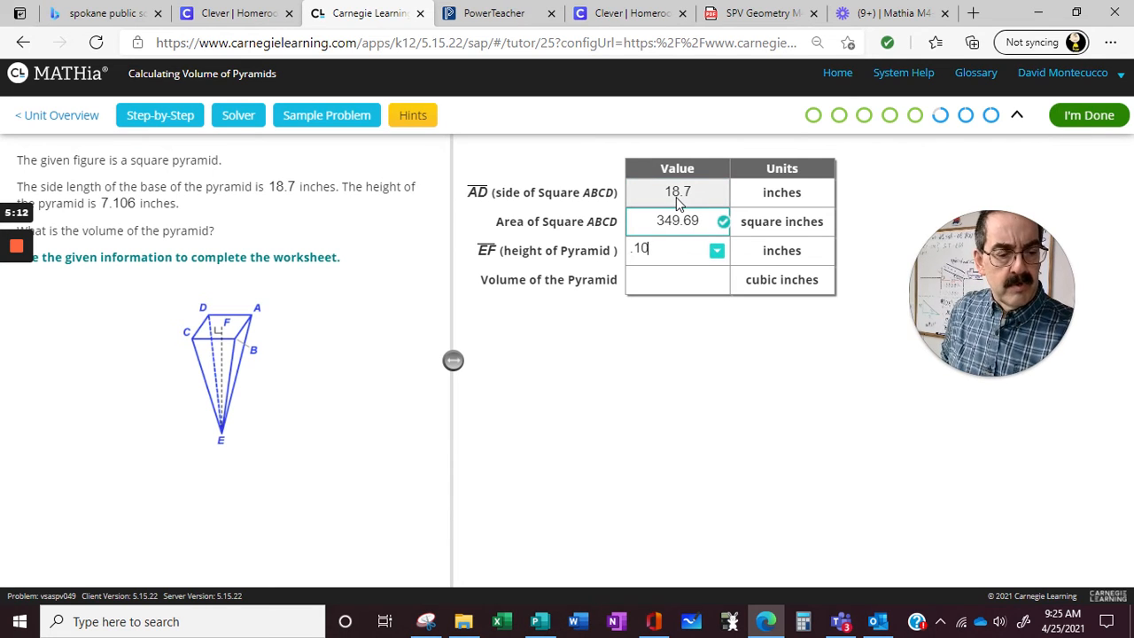
{"action": "type", "text": "1.106"}
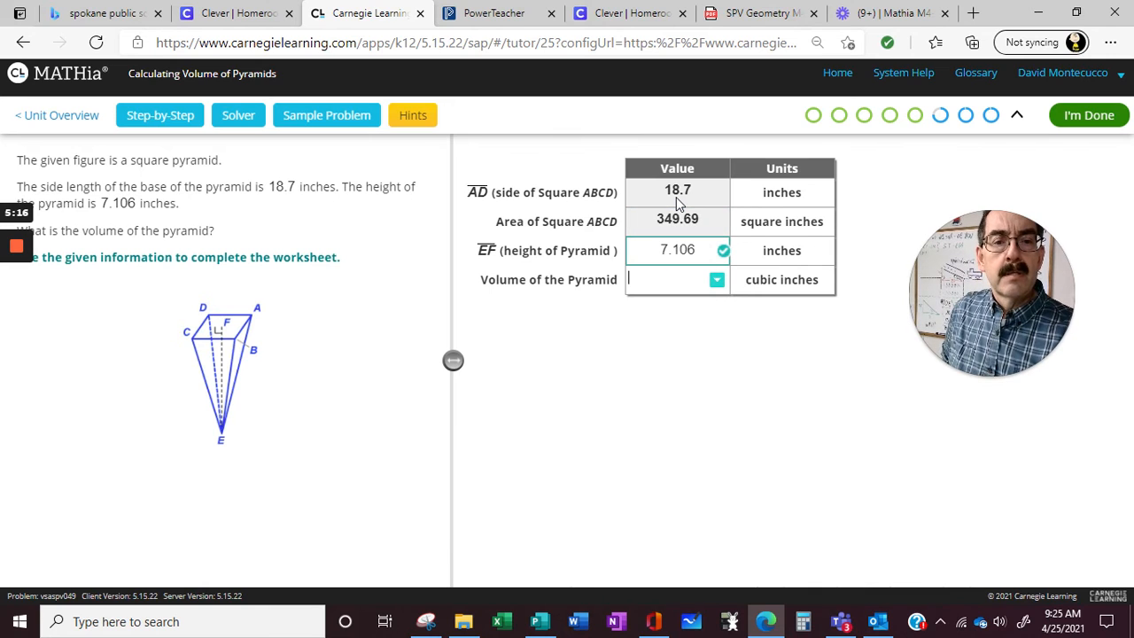
{"action": "type", "text": "349.69 · 7"}
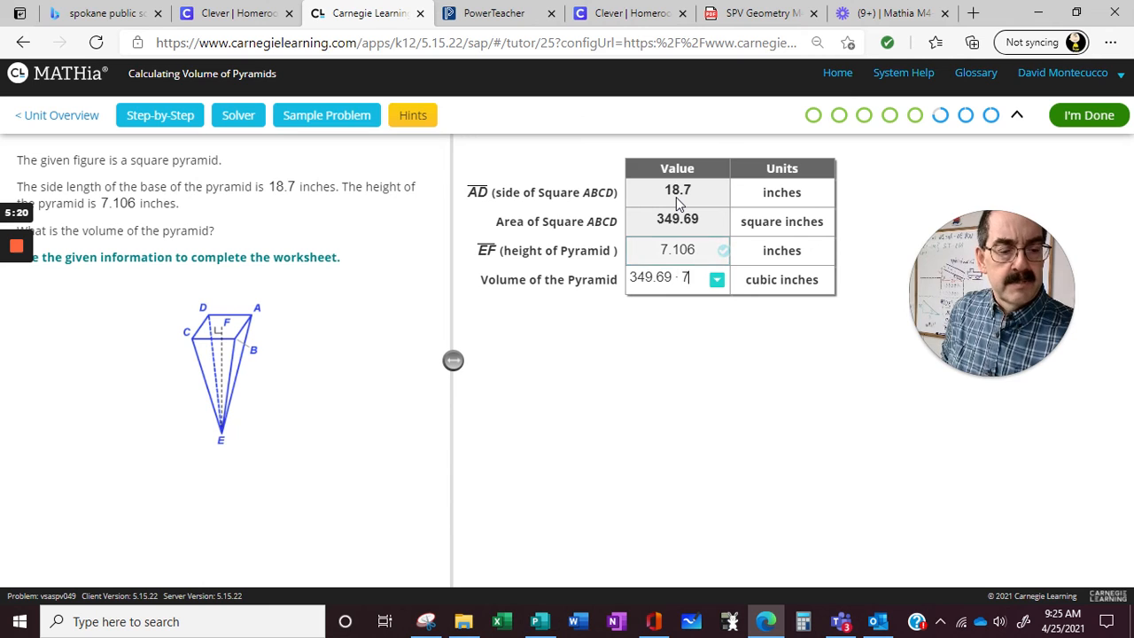
{"action": "type", "text": ".106"}
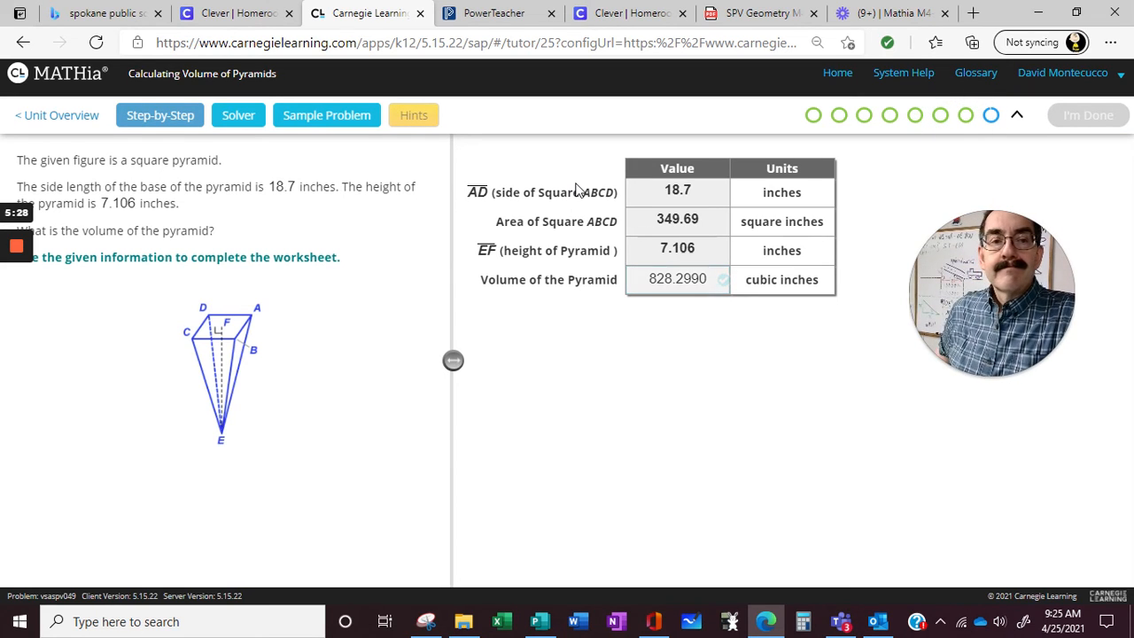
Move to the gem stone problem and enter side 3.6 with area 3.6·3.6.
{"action": "left_click", "coordinate": [1088, 115]}
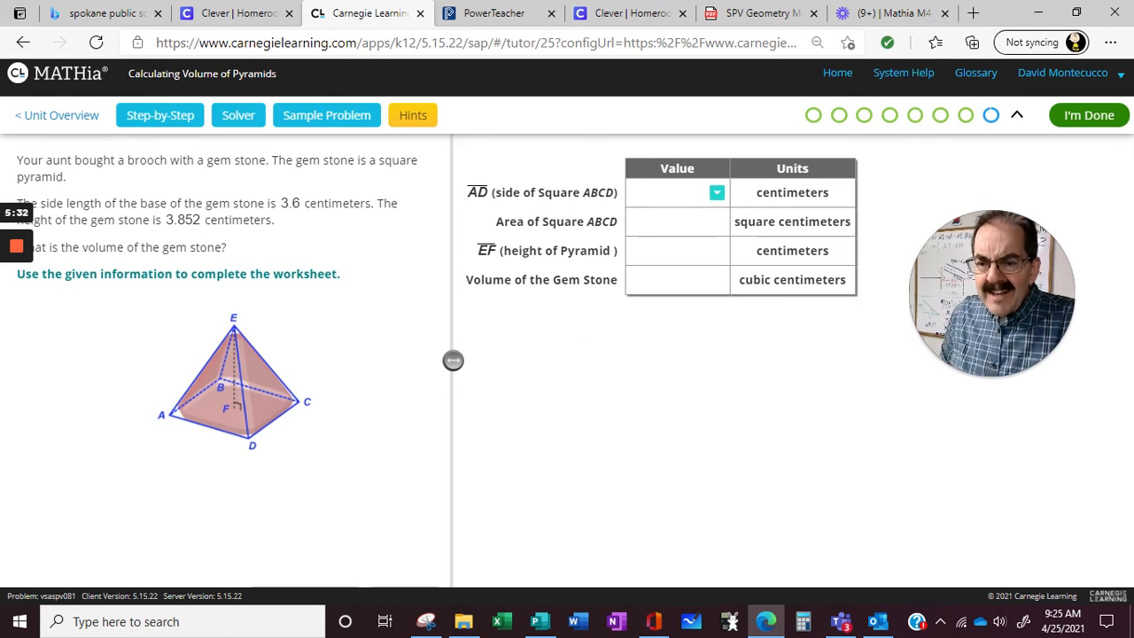
{"action": "type", "text": "3.6"}
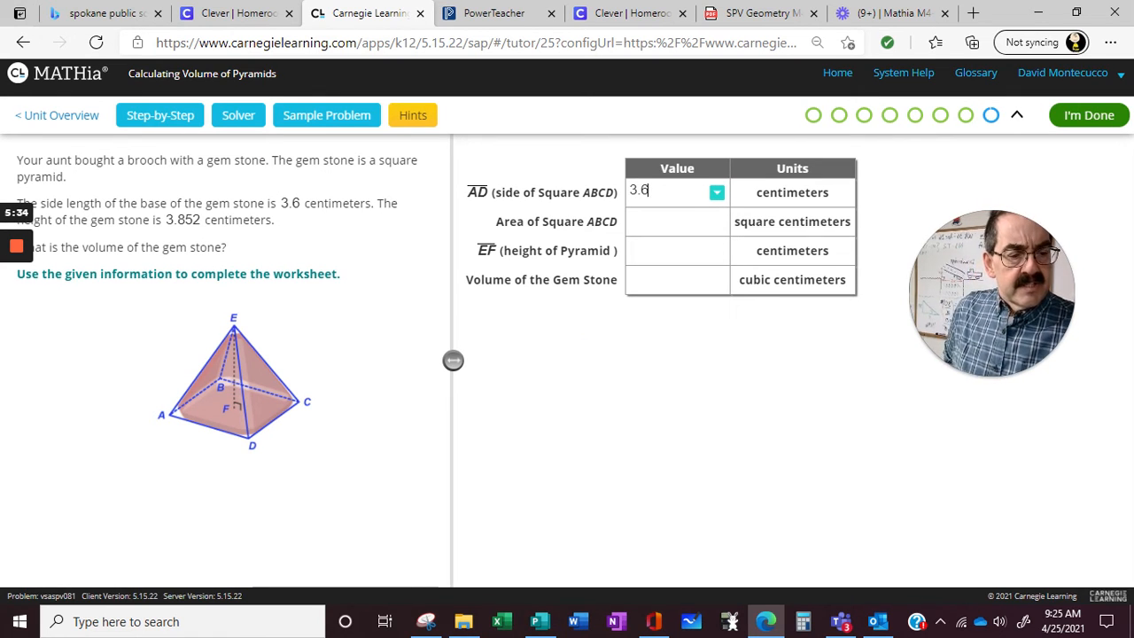
{"action": "type", "text": "· 3.6"}
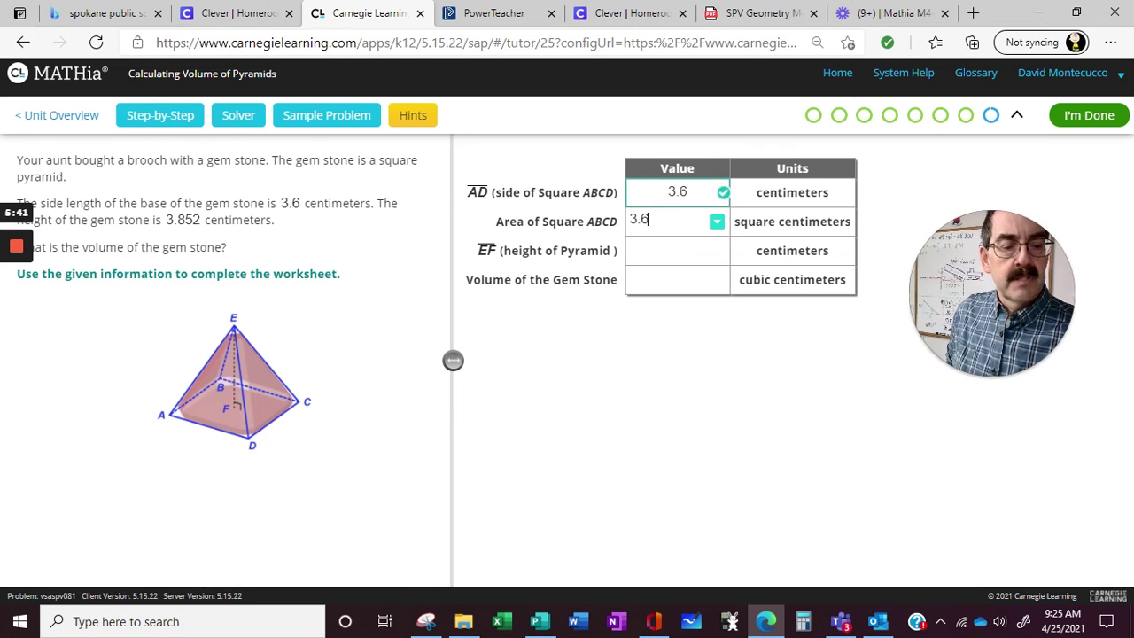
{"action": "type", "text": "· 3.6"}
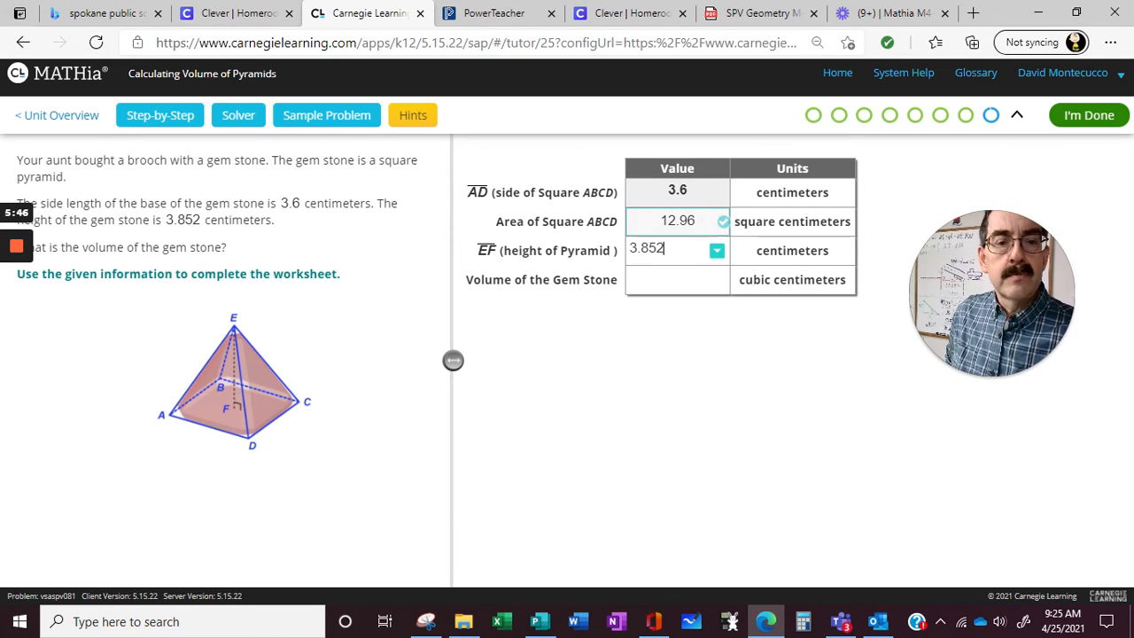
Enter height 3.852 and the volume expression for 16.6406 cm³, then submit the final problem.
{"action": "type", "text": "3.8"}
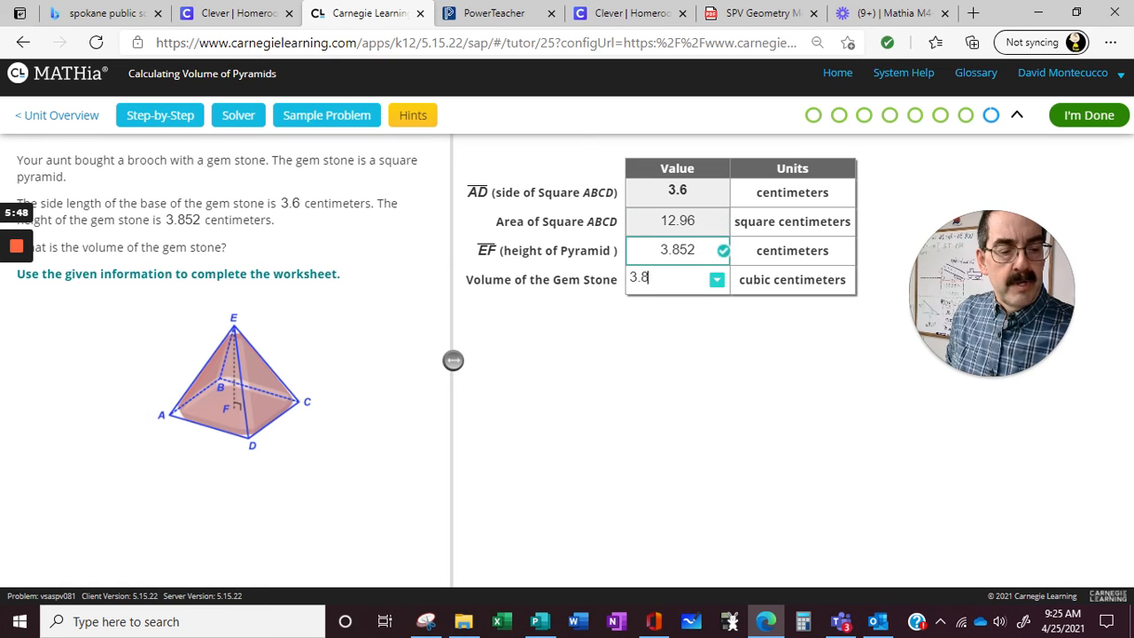
{"action": "type", "text": "3.852 · 1"}
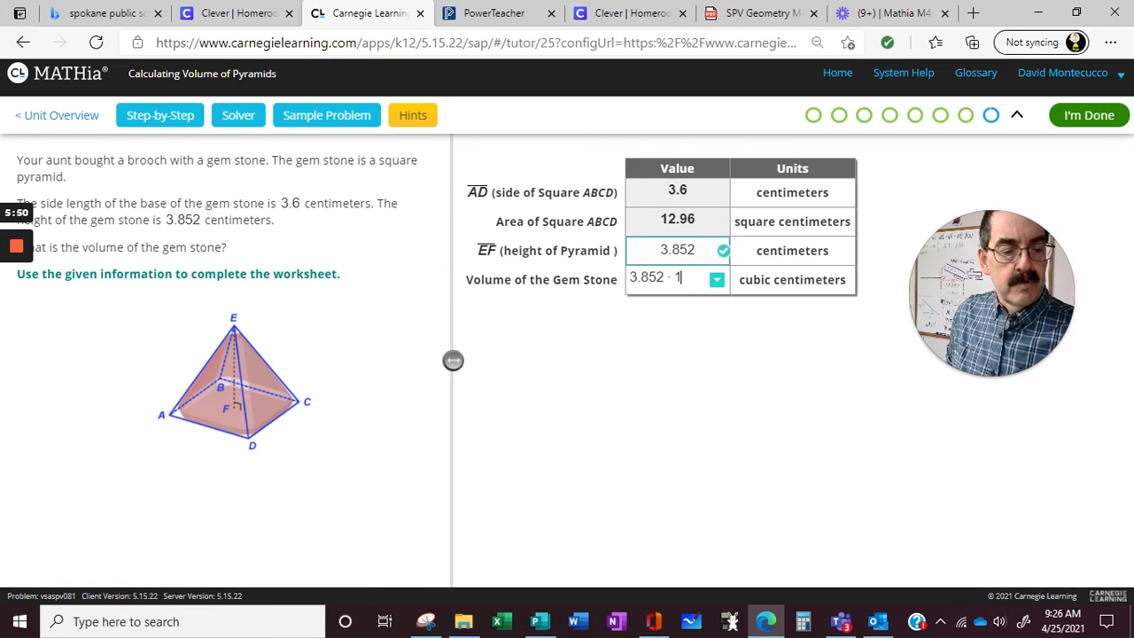
{"action": "type", "text": "2.96"}
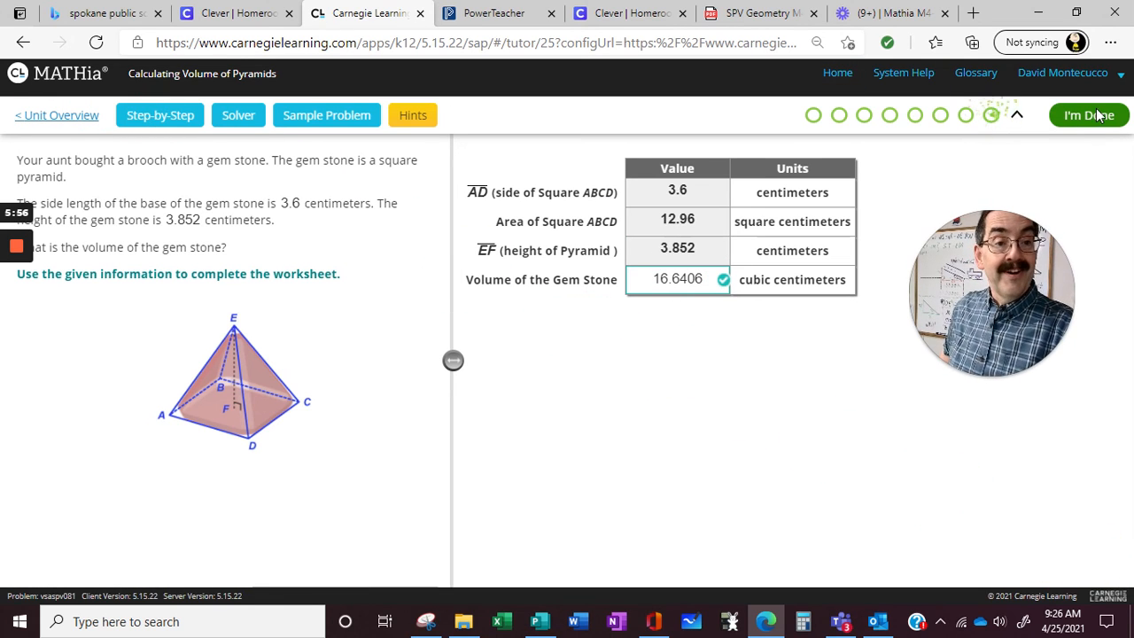
{"action": "left_click", "coordinate": [1087, 115]}
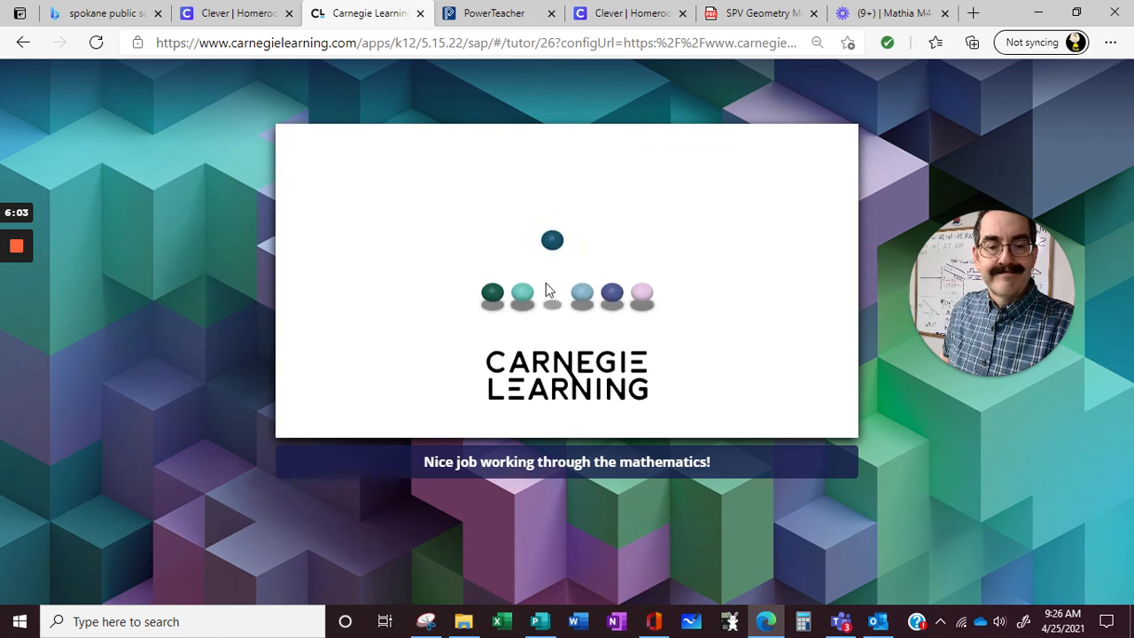
{"action": "mouse_move", "coordinate": [75, 259]}
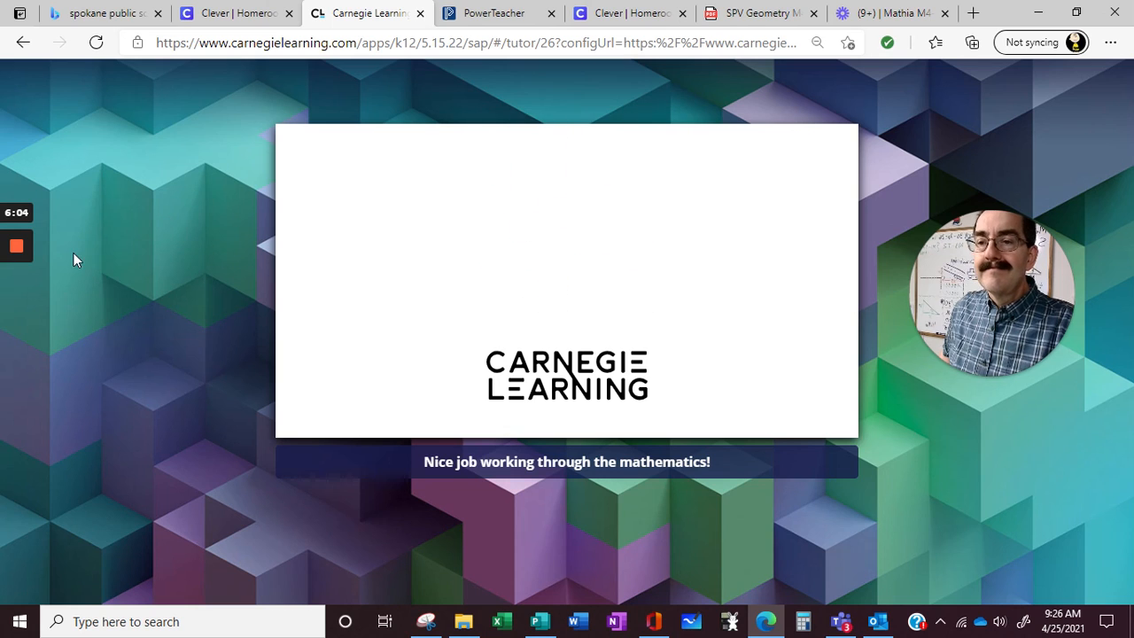